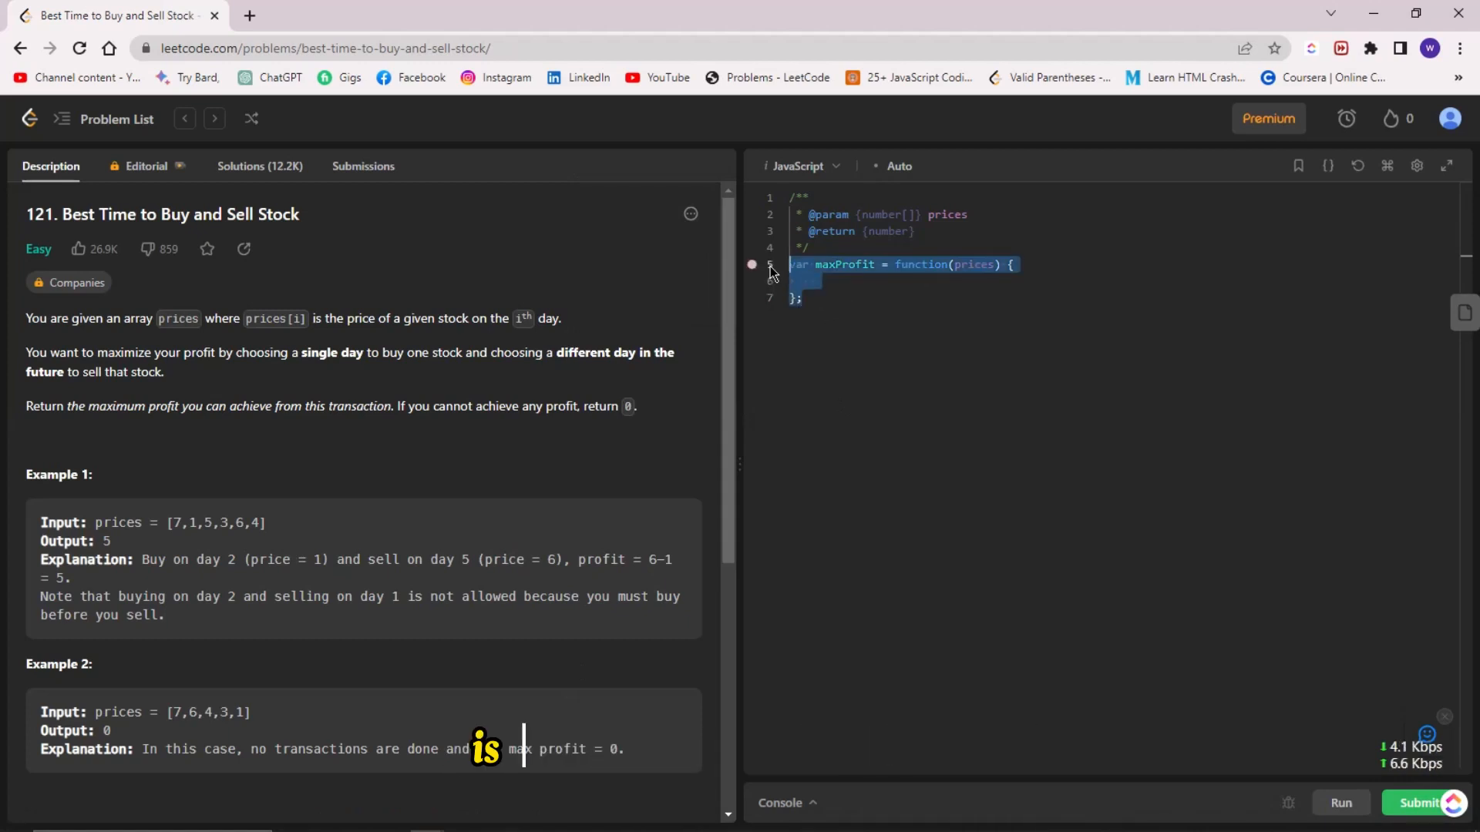
Step: Start function maxProfit(prices) declaring minPrice = Infinity and maxProfit = 0
text(funct)
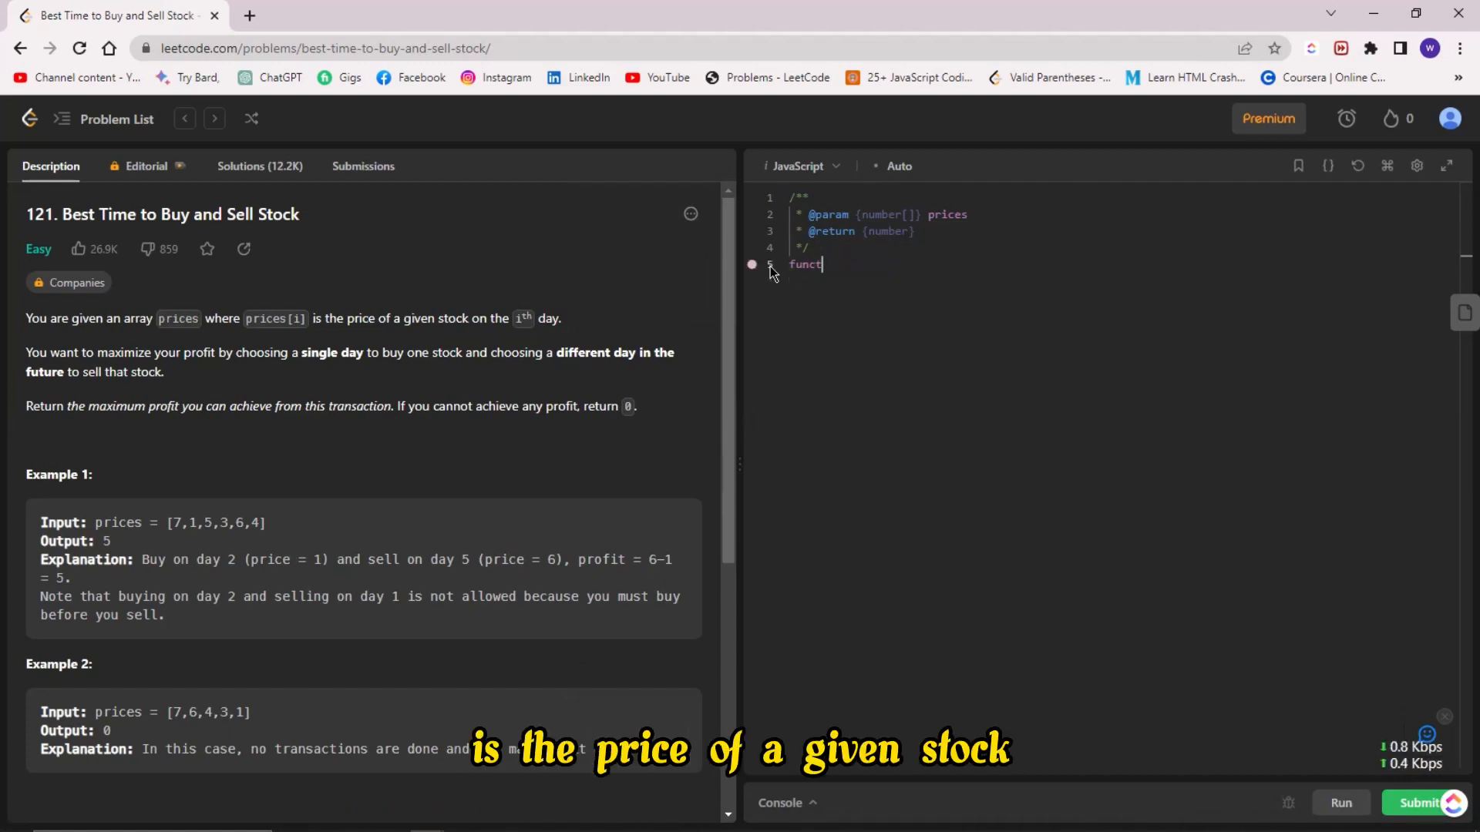
text(ion)
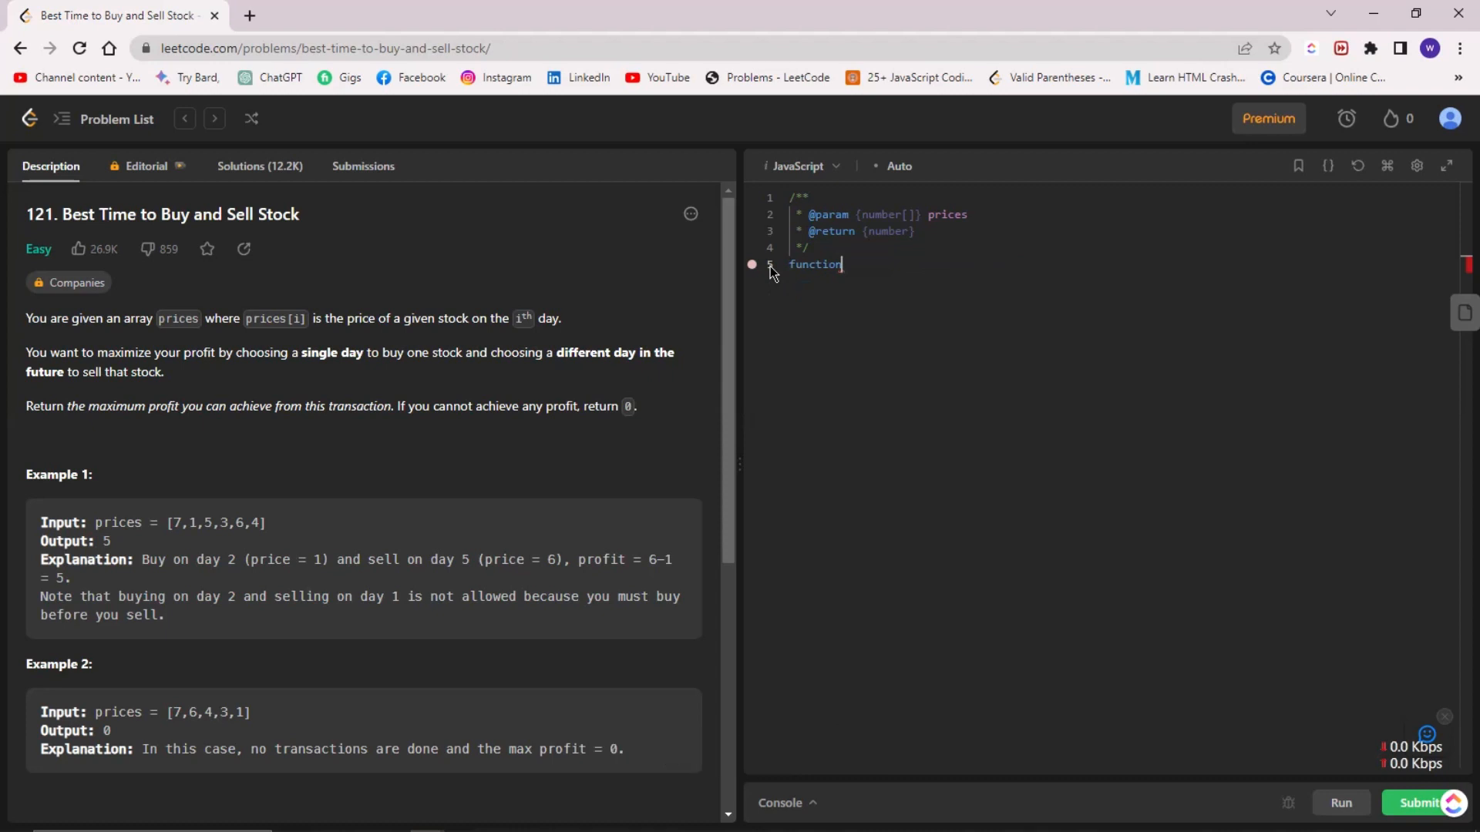
text(maxProf)
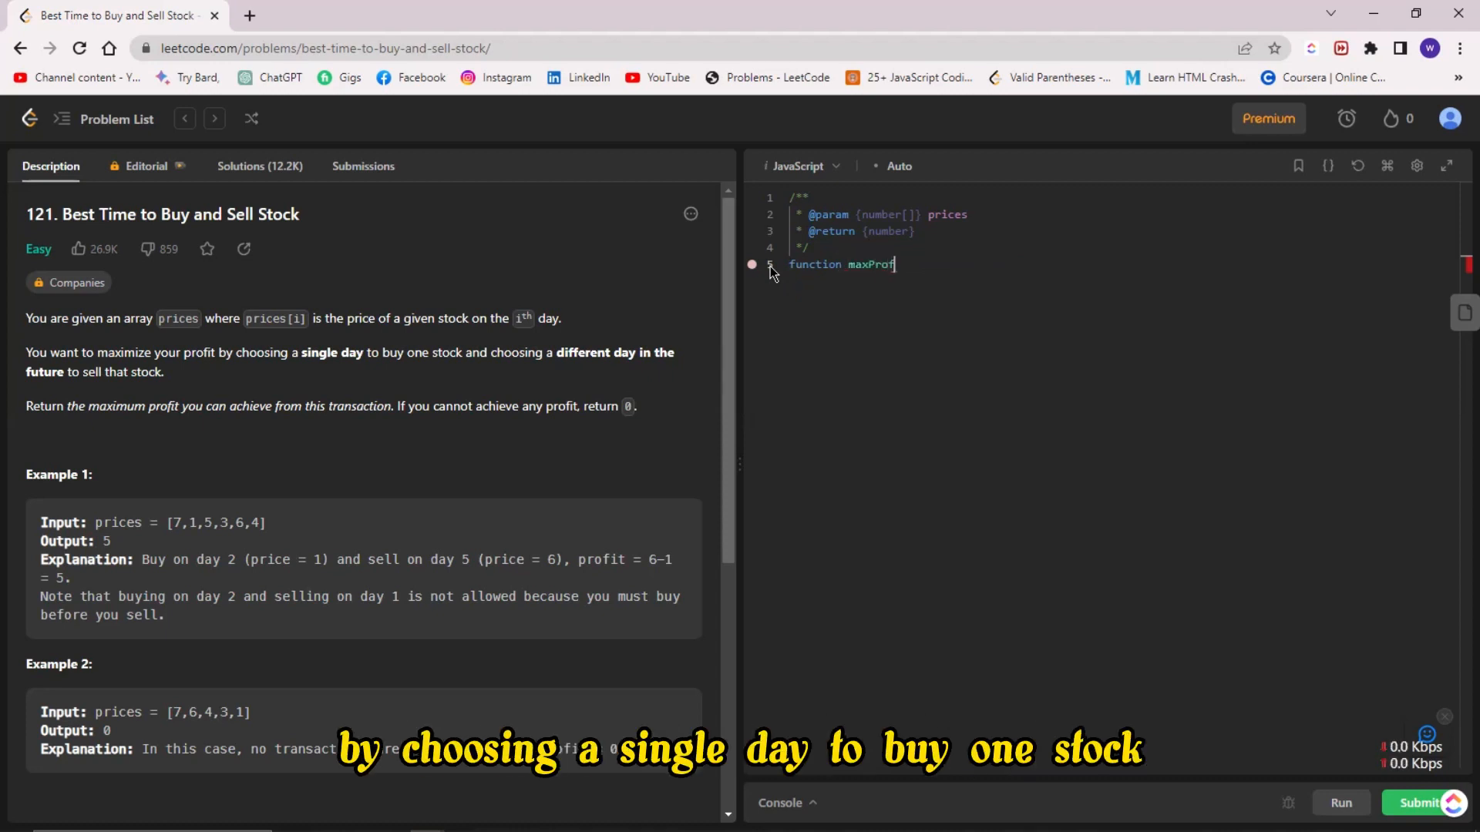
text(it())
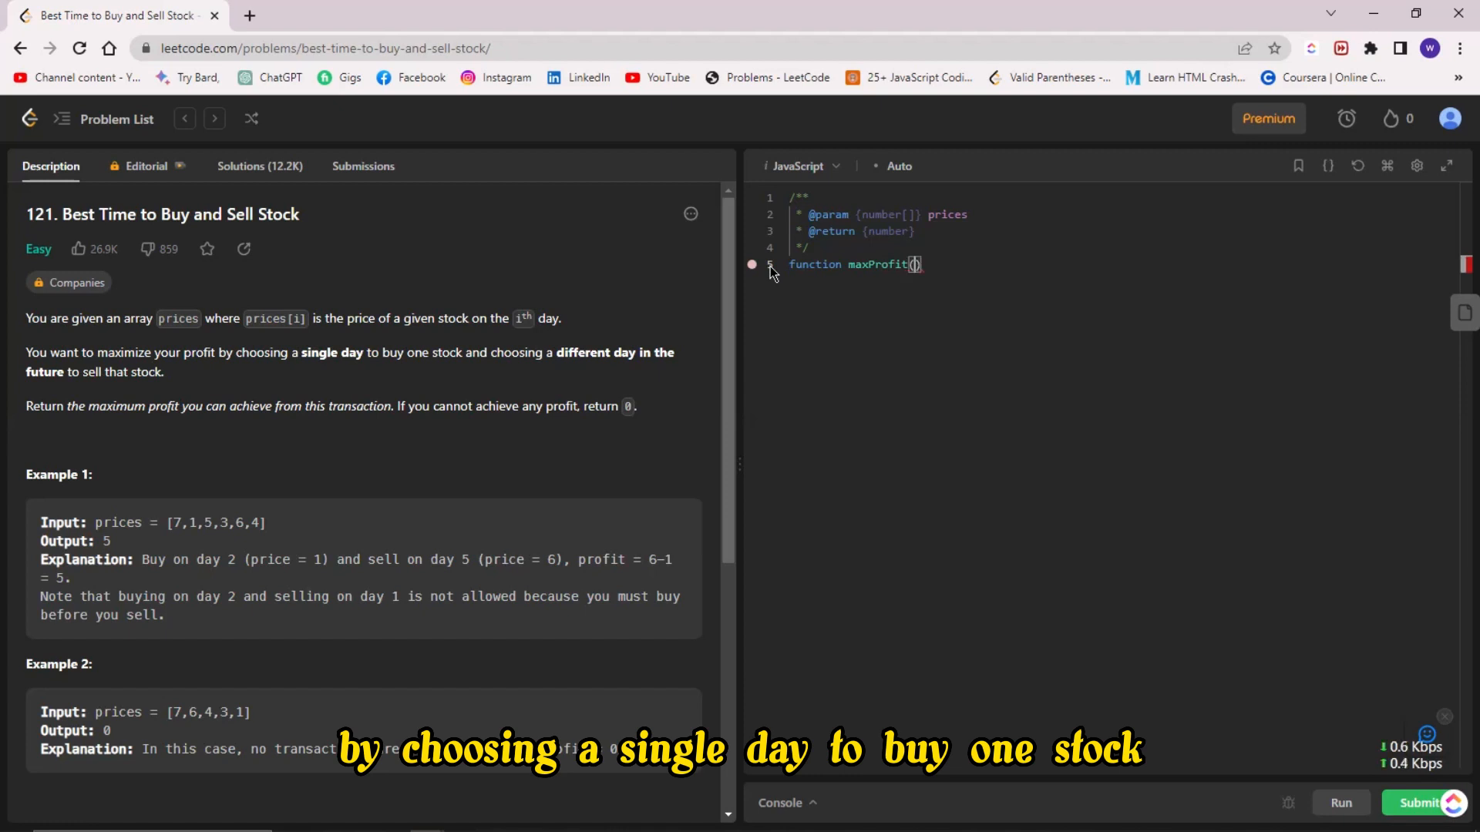
text(prices)
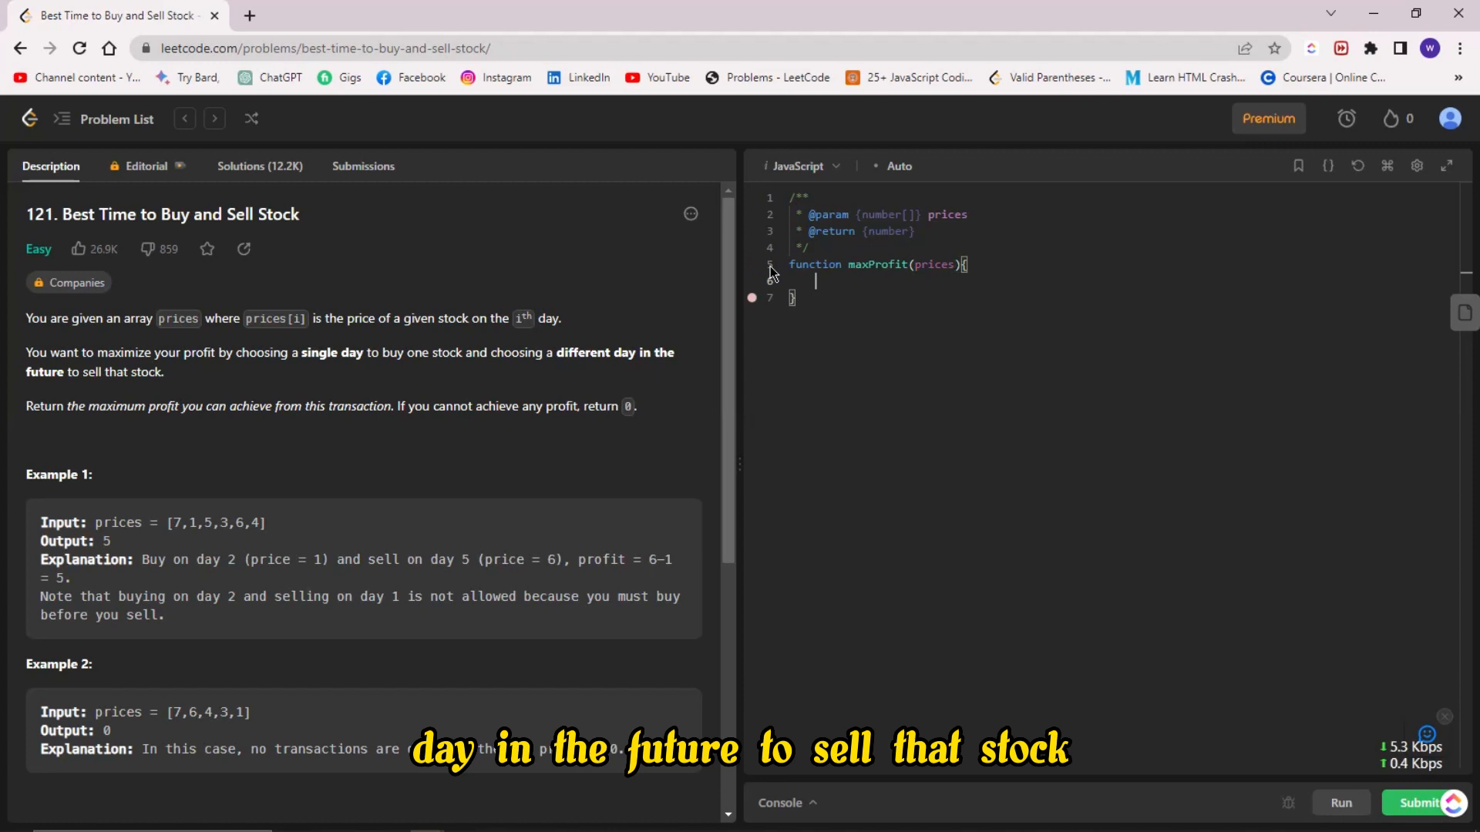
text(let minPrice)
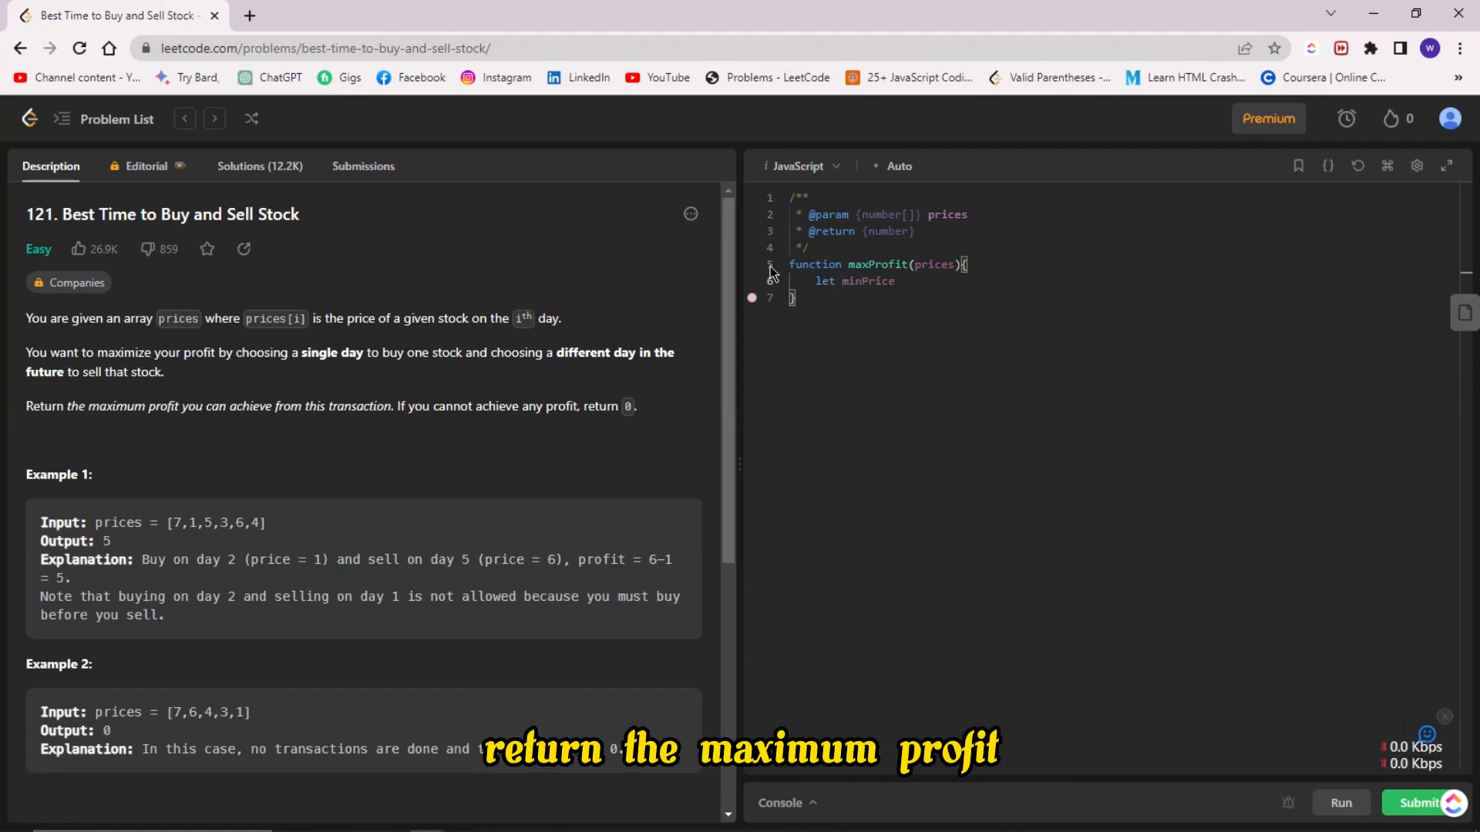
text(= "")
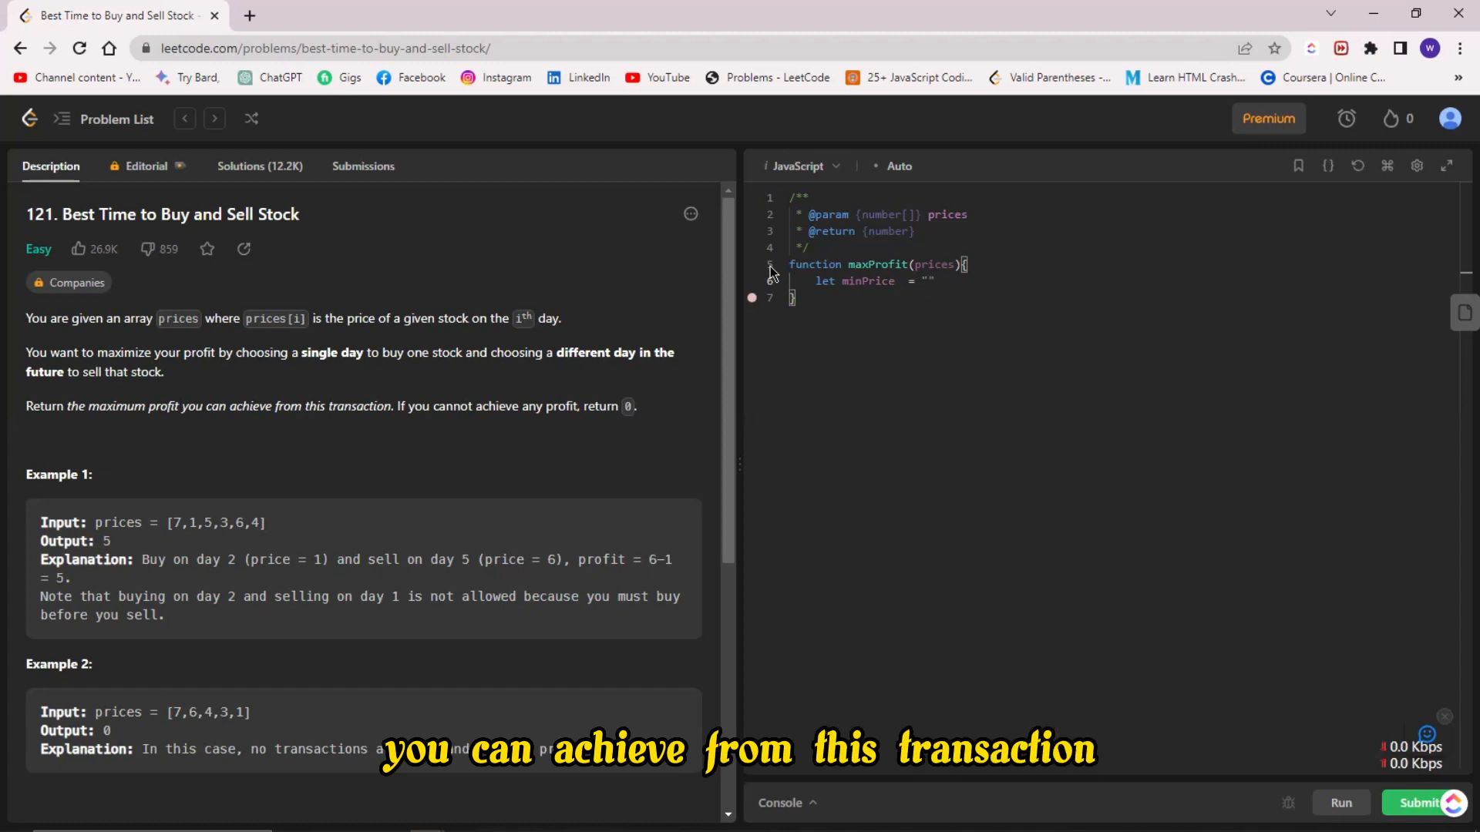
text(In)
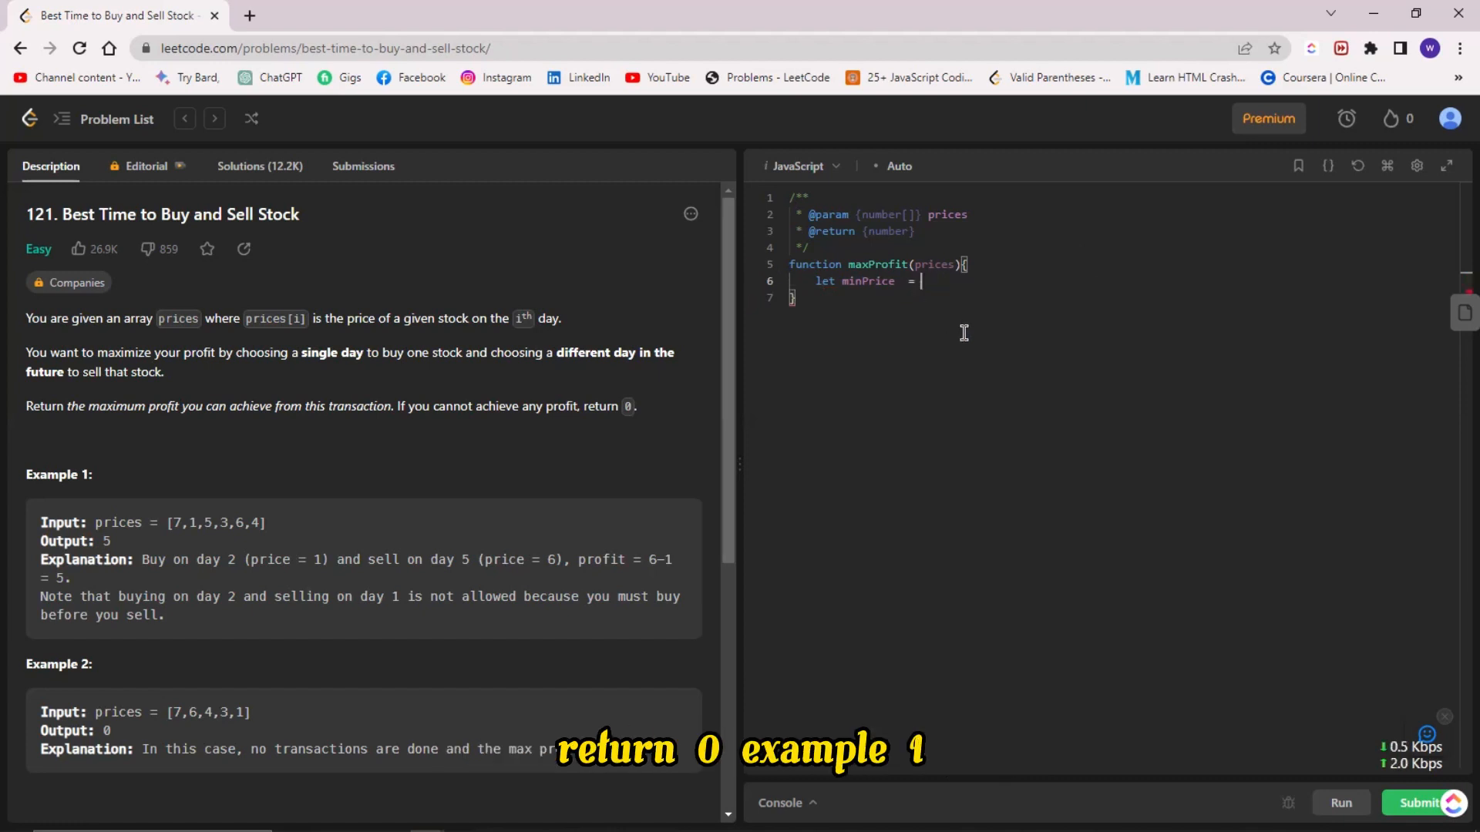
text(Infinity;)
text(let)
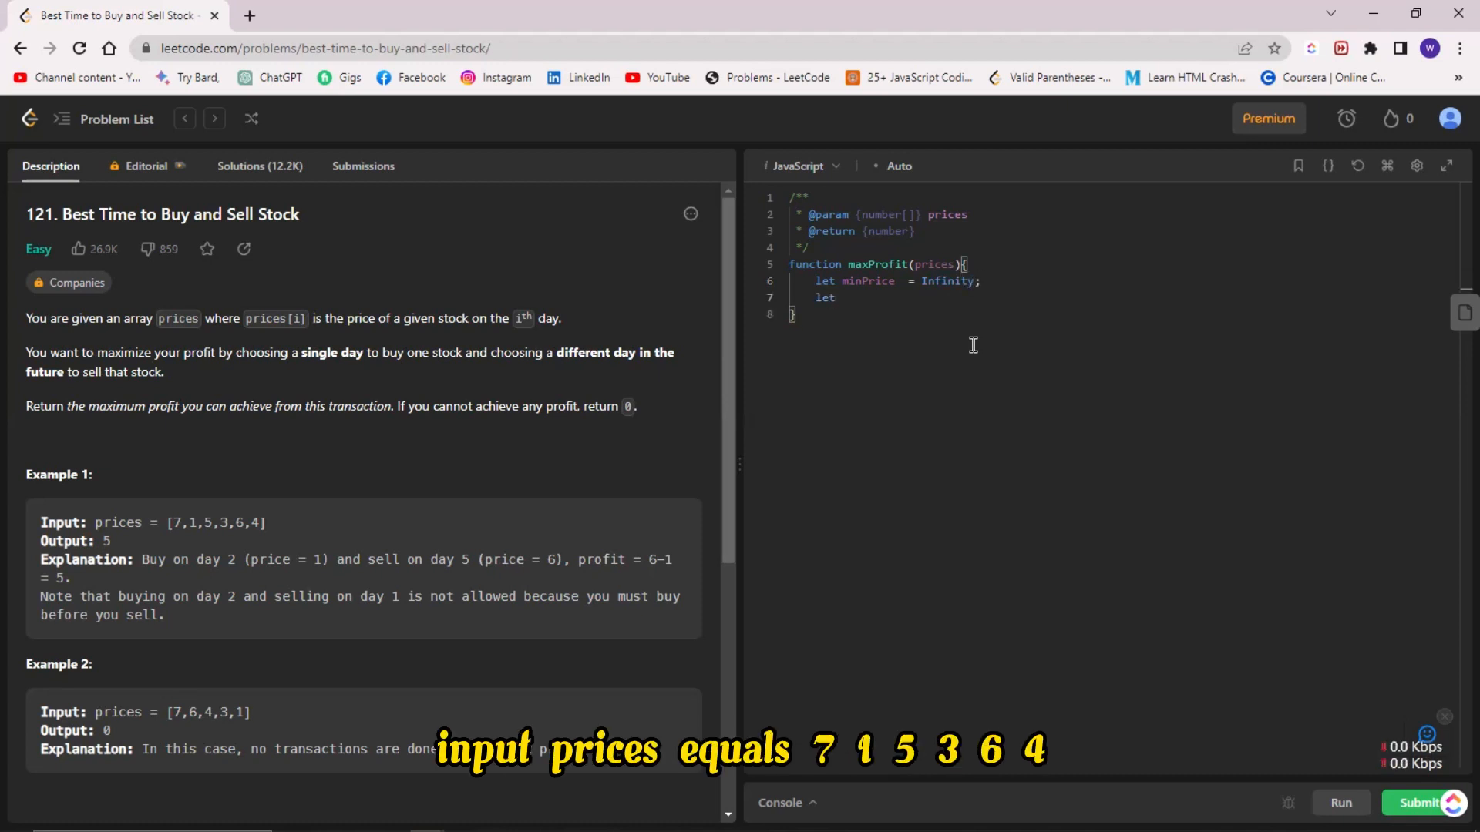
text(max)
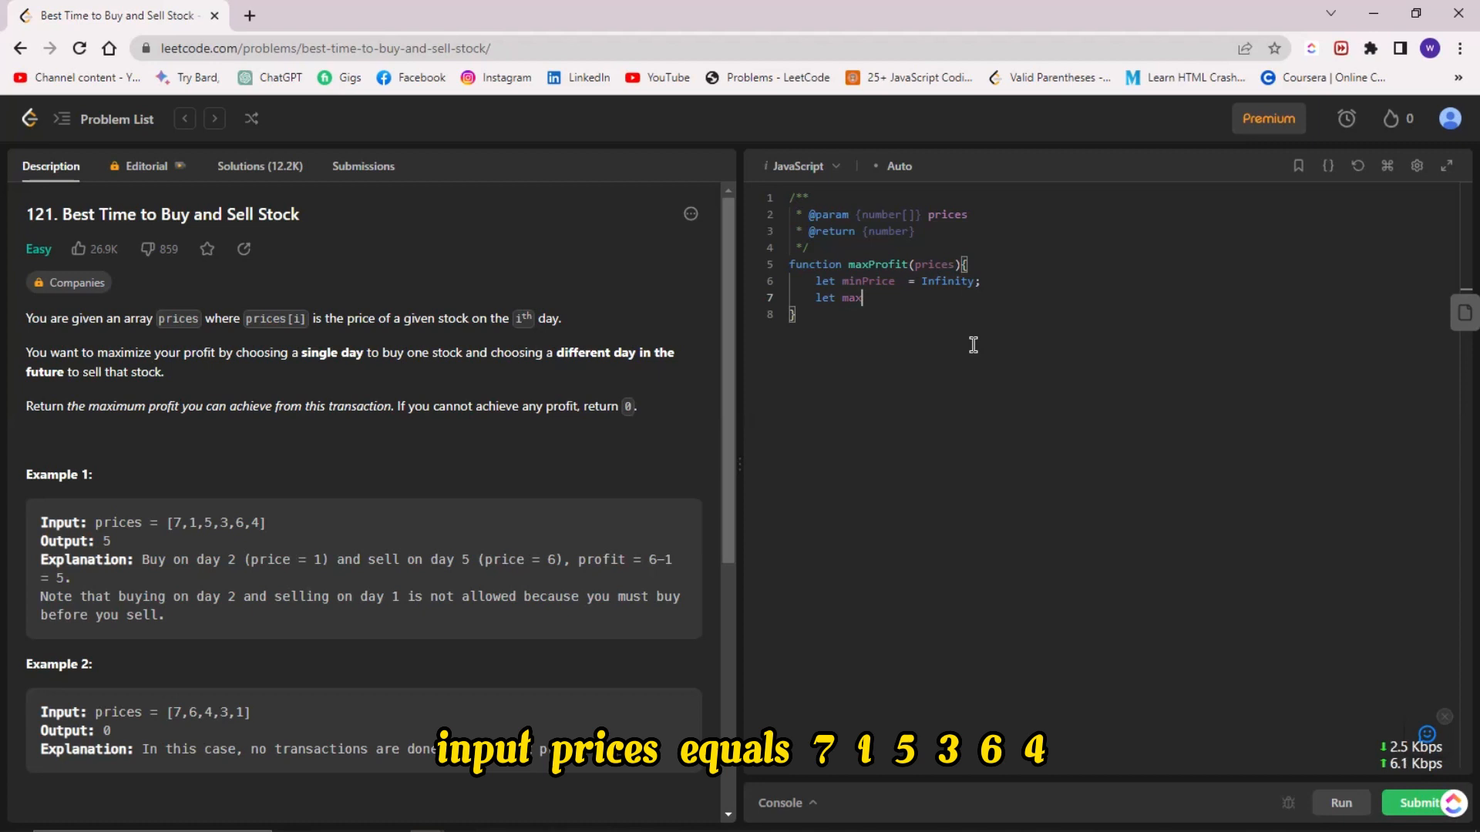
text(Profit = 0;)
text(for(le)
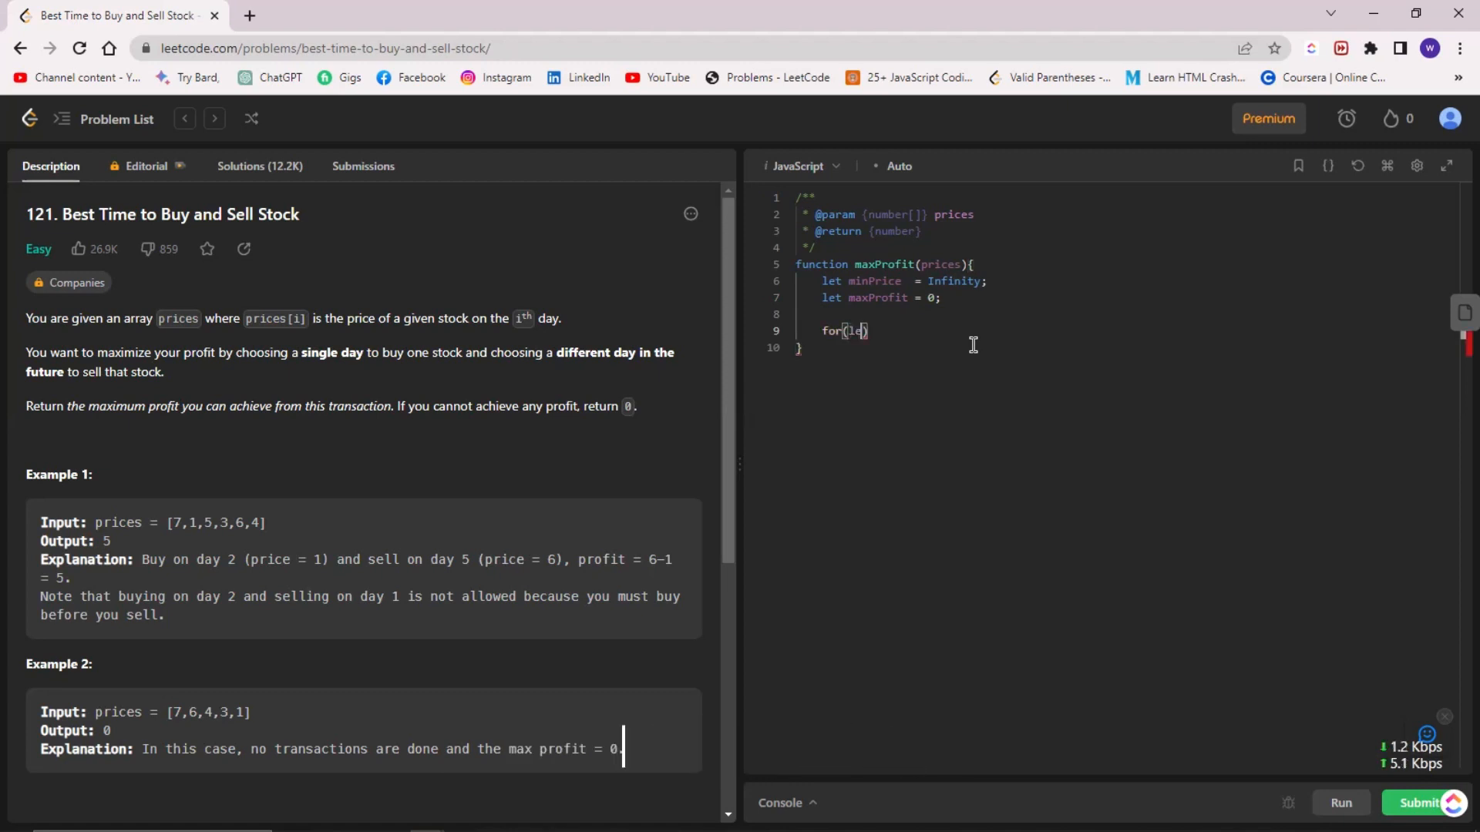
Step: Add for(let i=0; i<prices.length; i++) with an 'Update the minimum price' comment inside
text(let i=0)
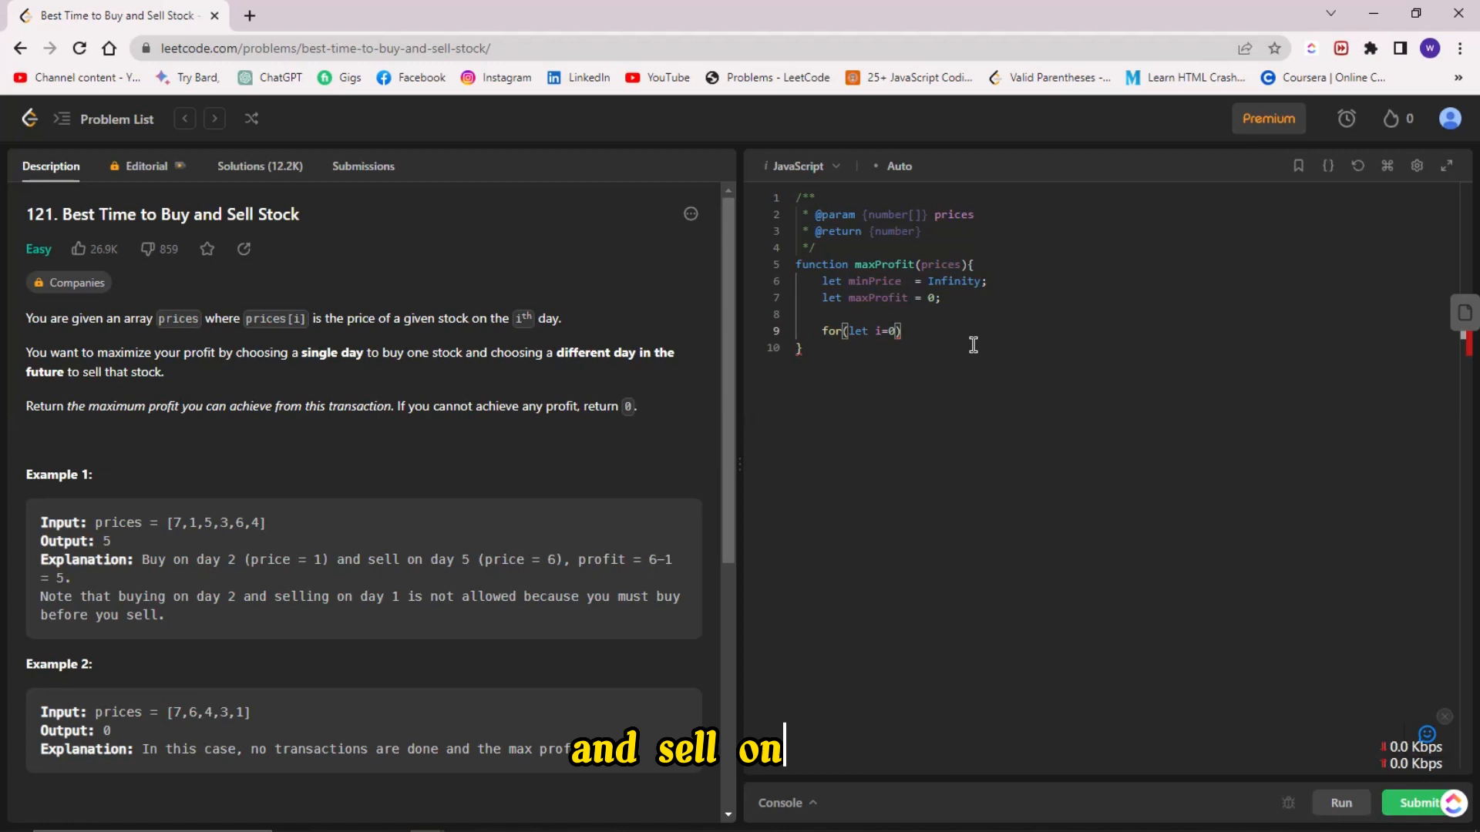
text(; i)
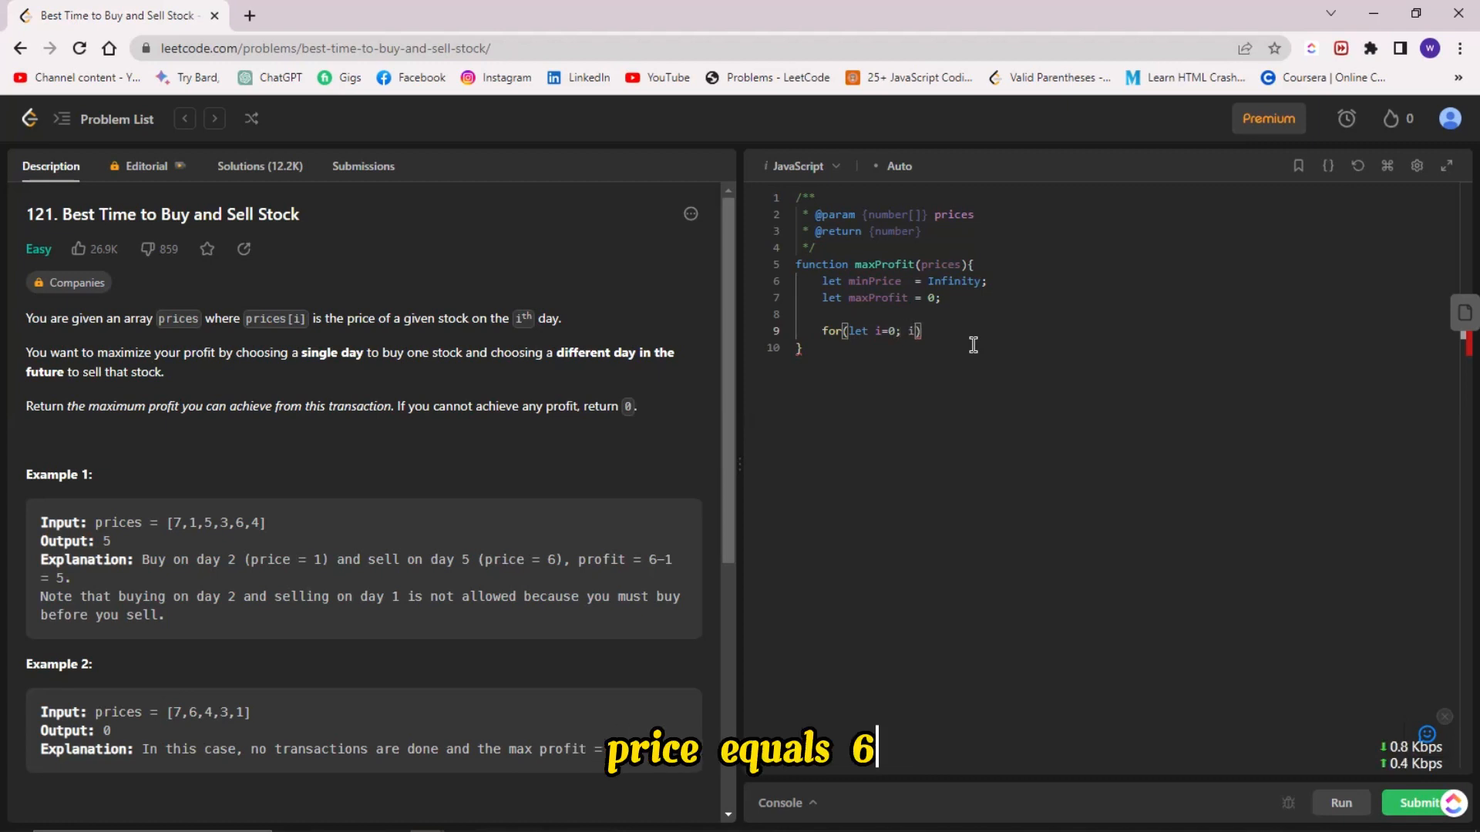
text(< prices.legth; i++)
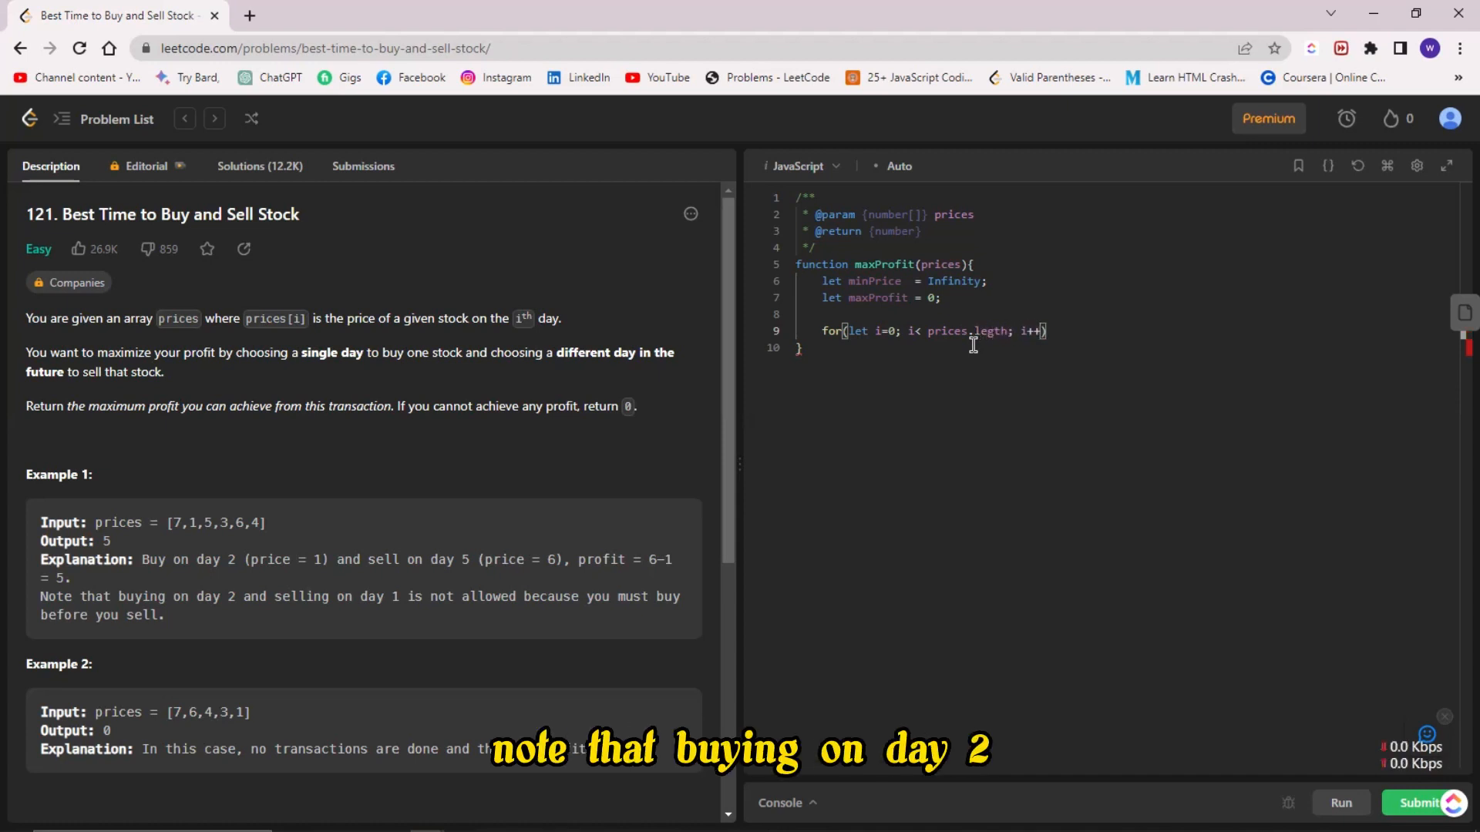
text({)
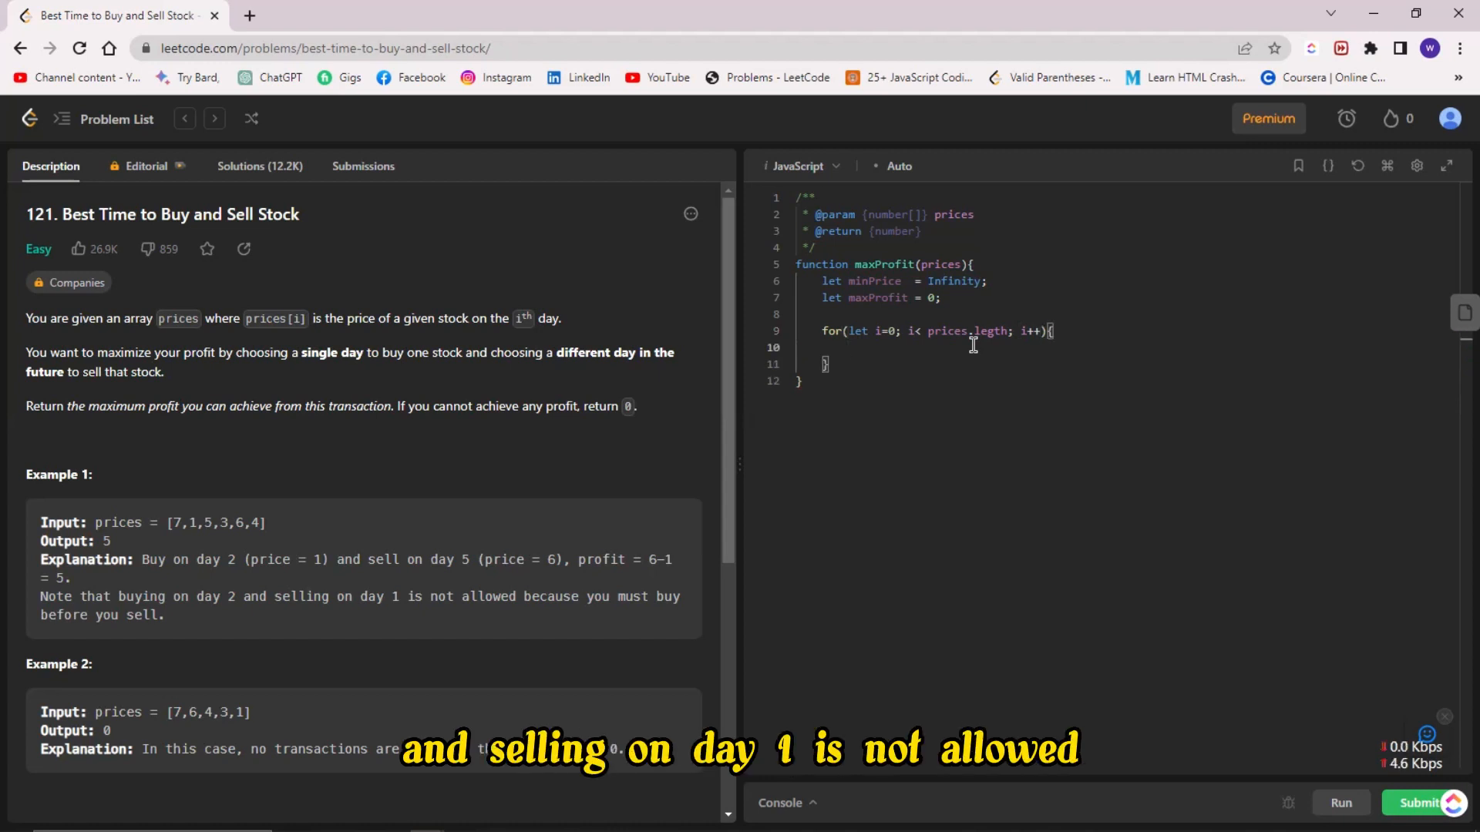
text(//Upd)
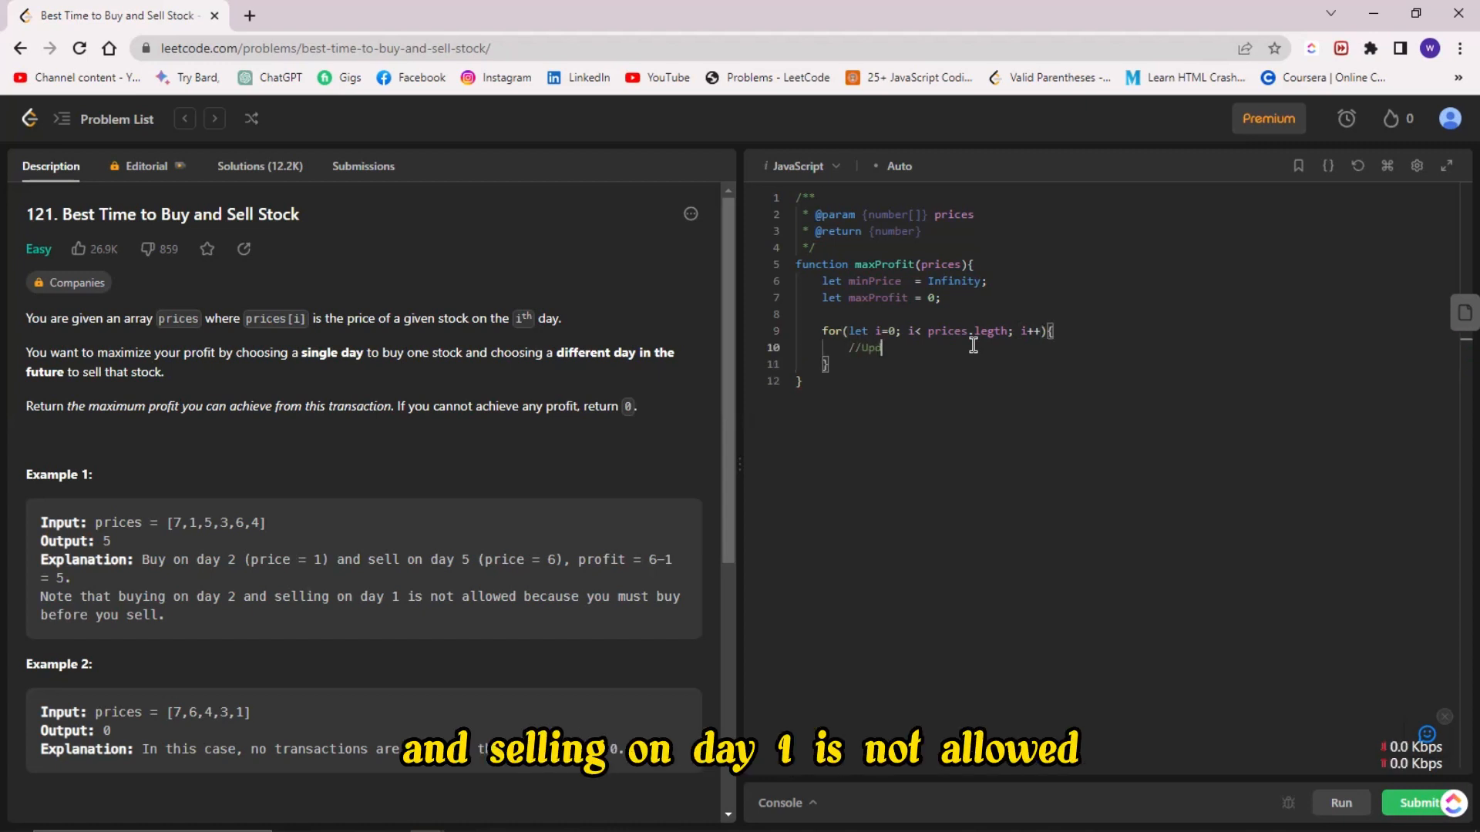
text(aet)
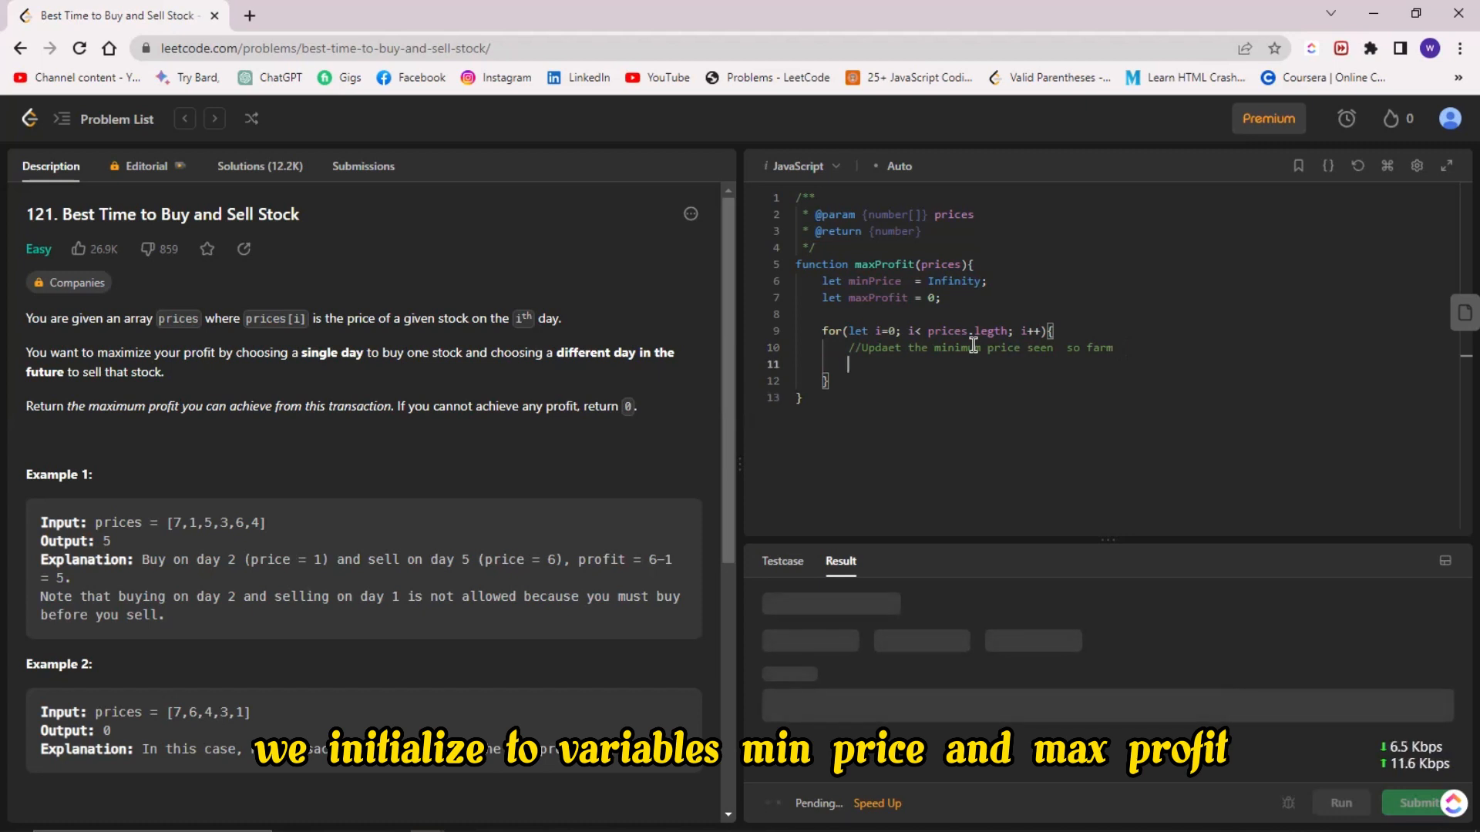
Step: Update minPrice inside the loop with Math.min(minPrice, prices[i])
text(minPrice)
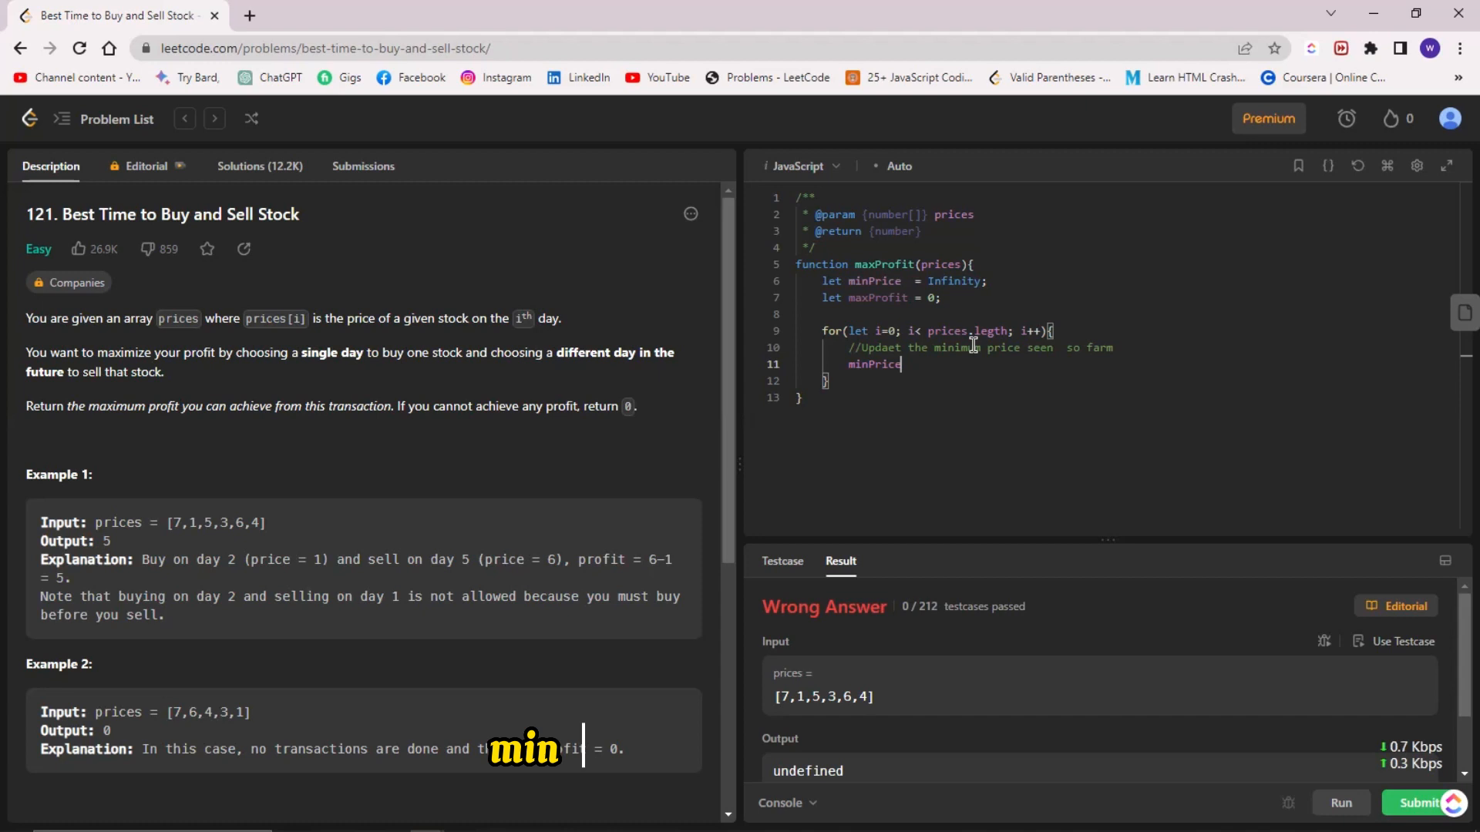
text(=May)
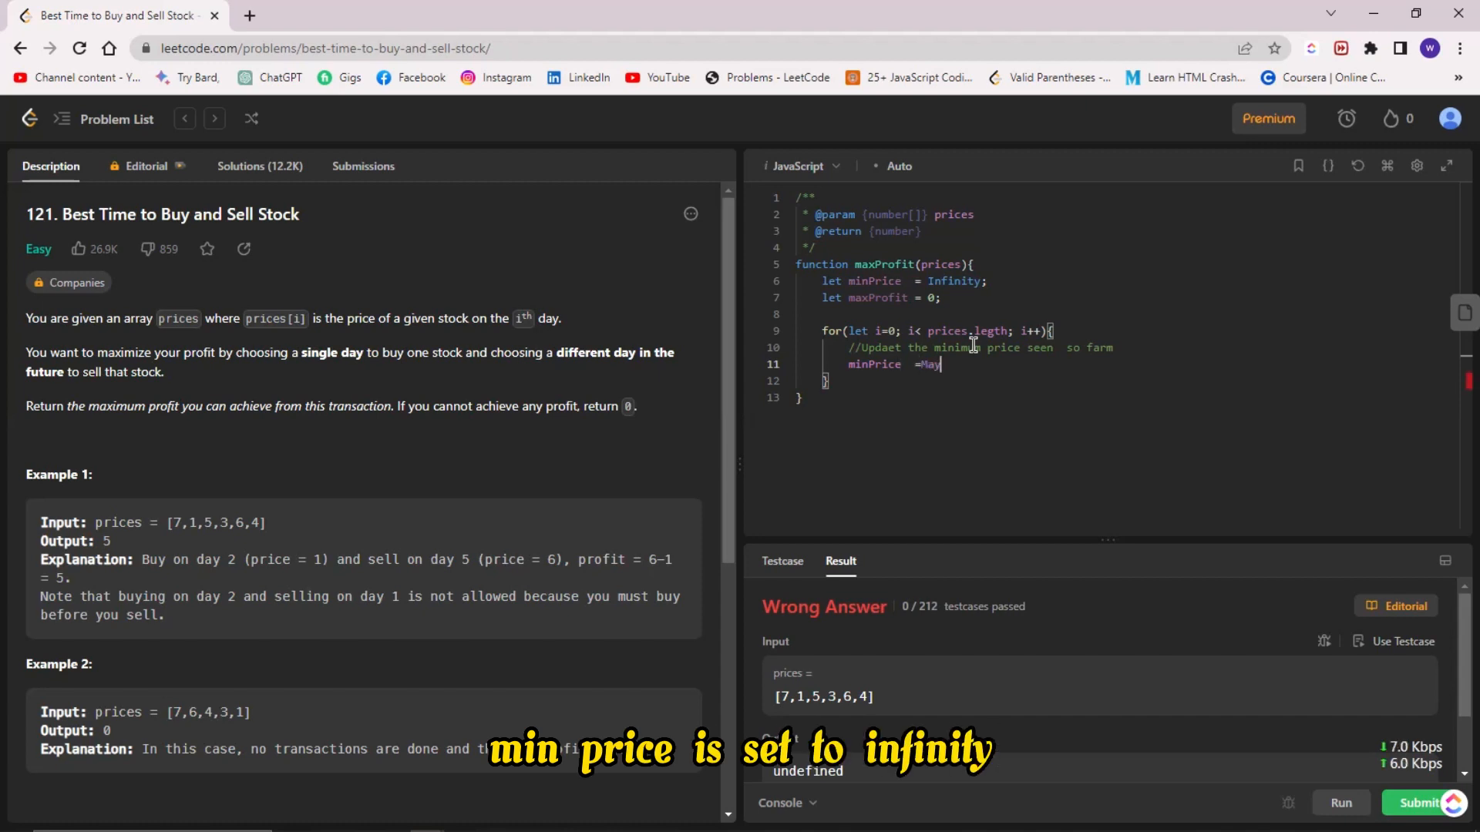
text(t)
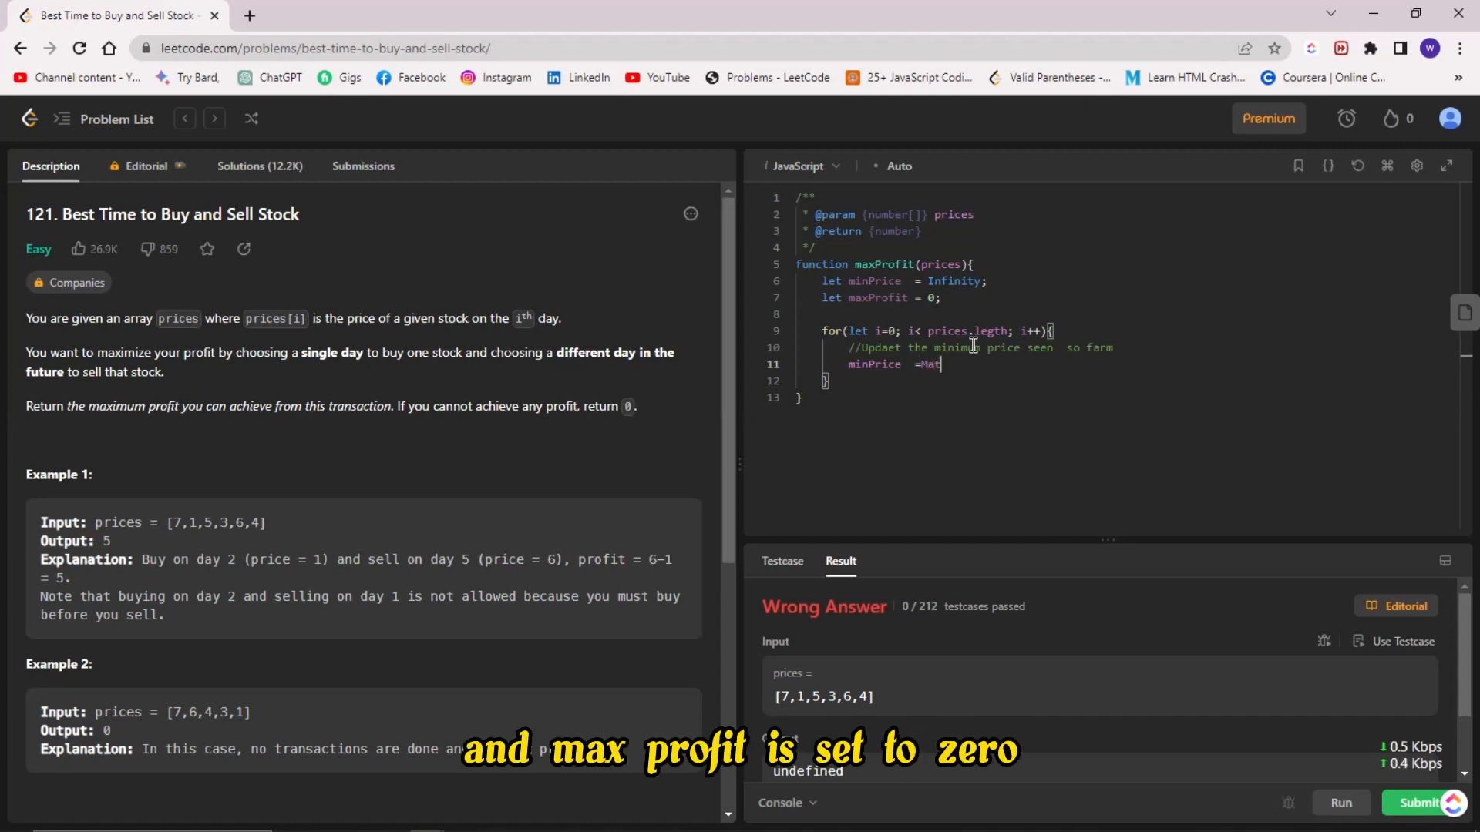
text(h.min)
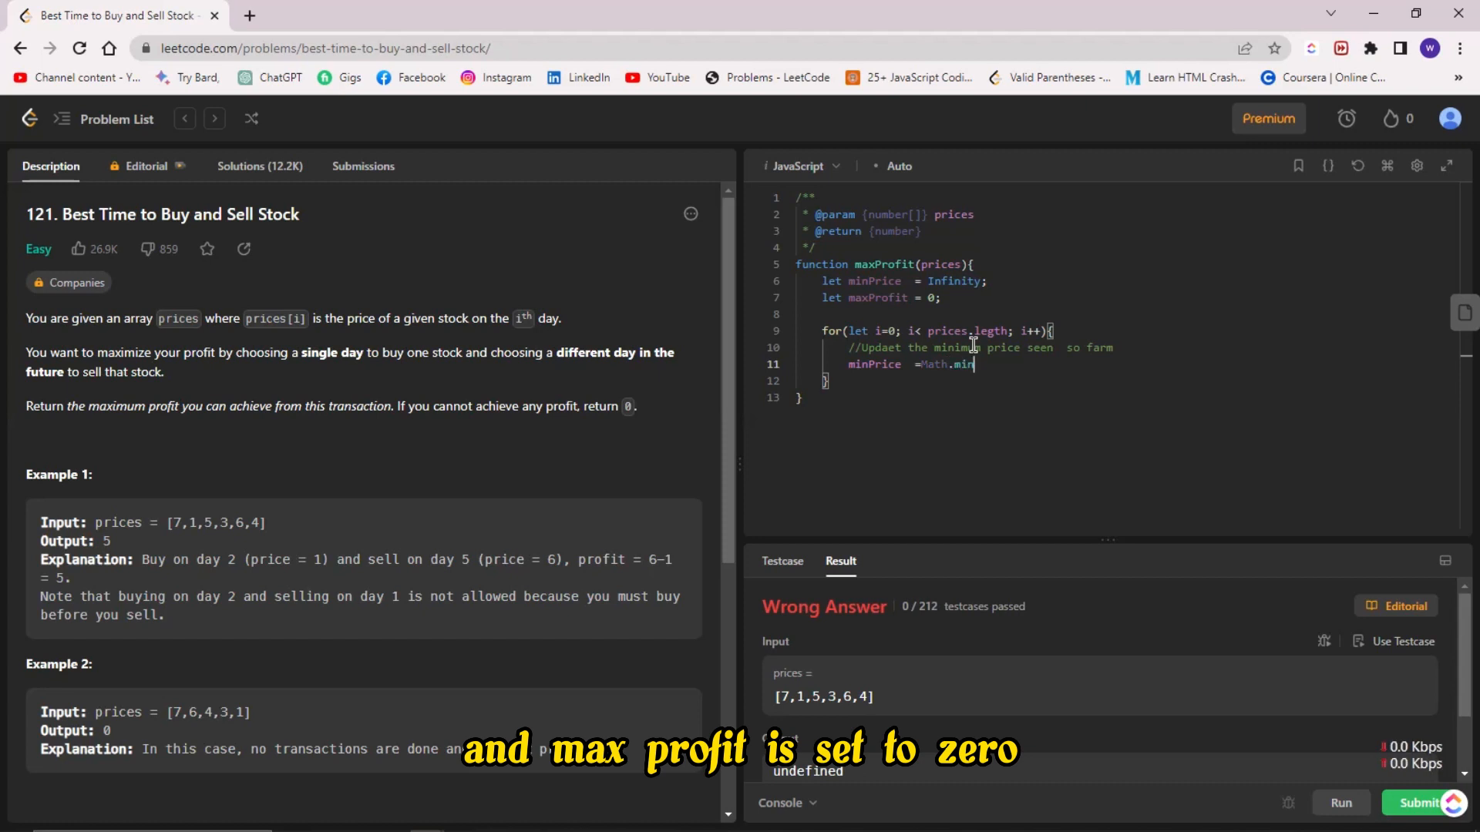
text((min))
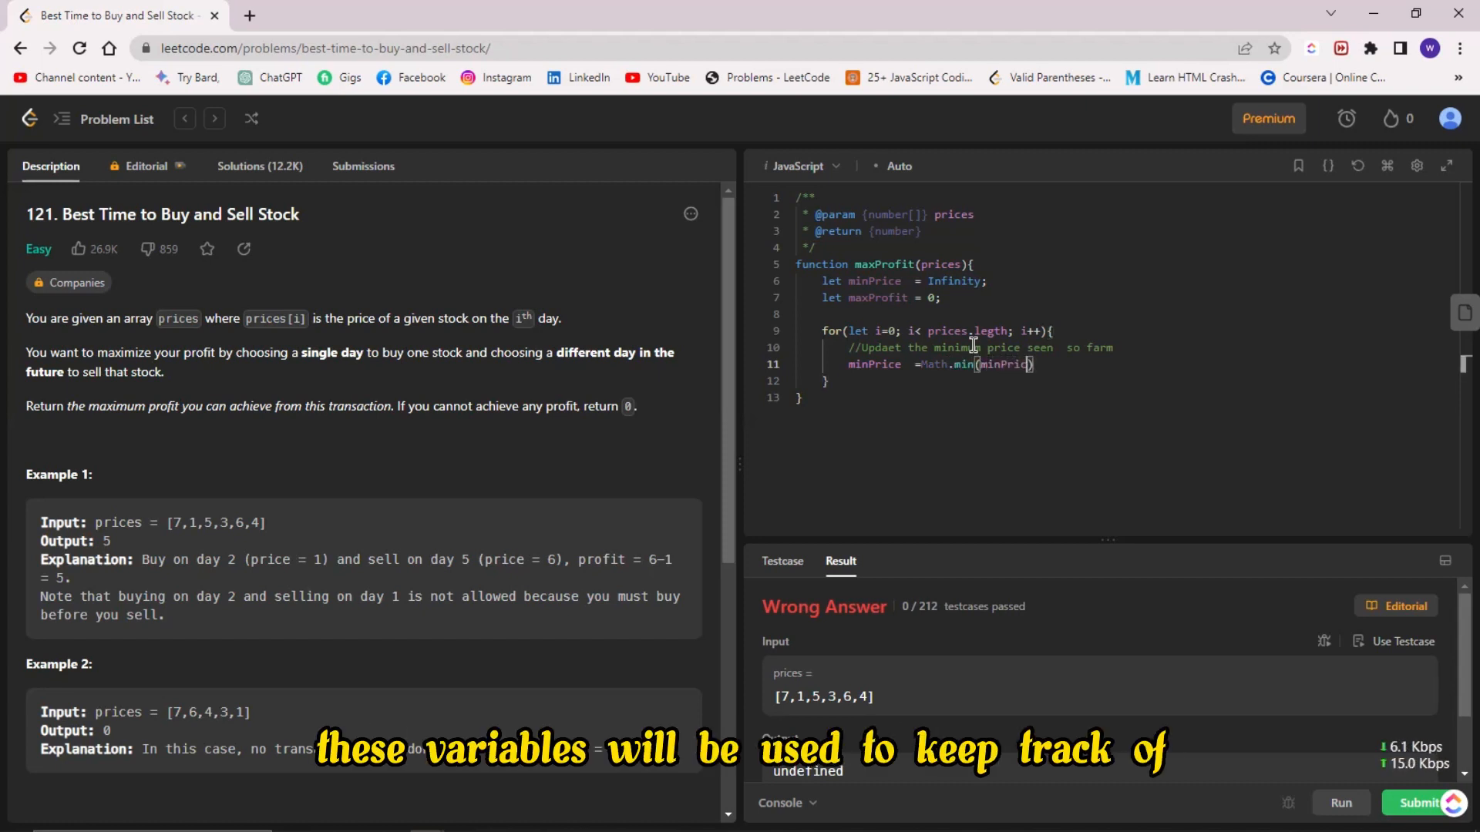
text(,p)
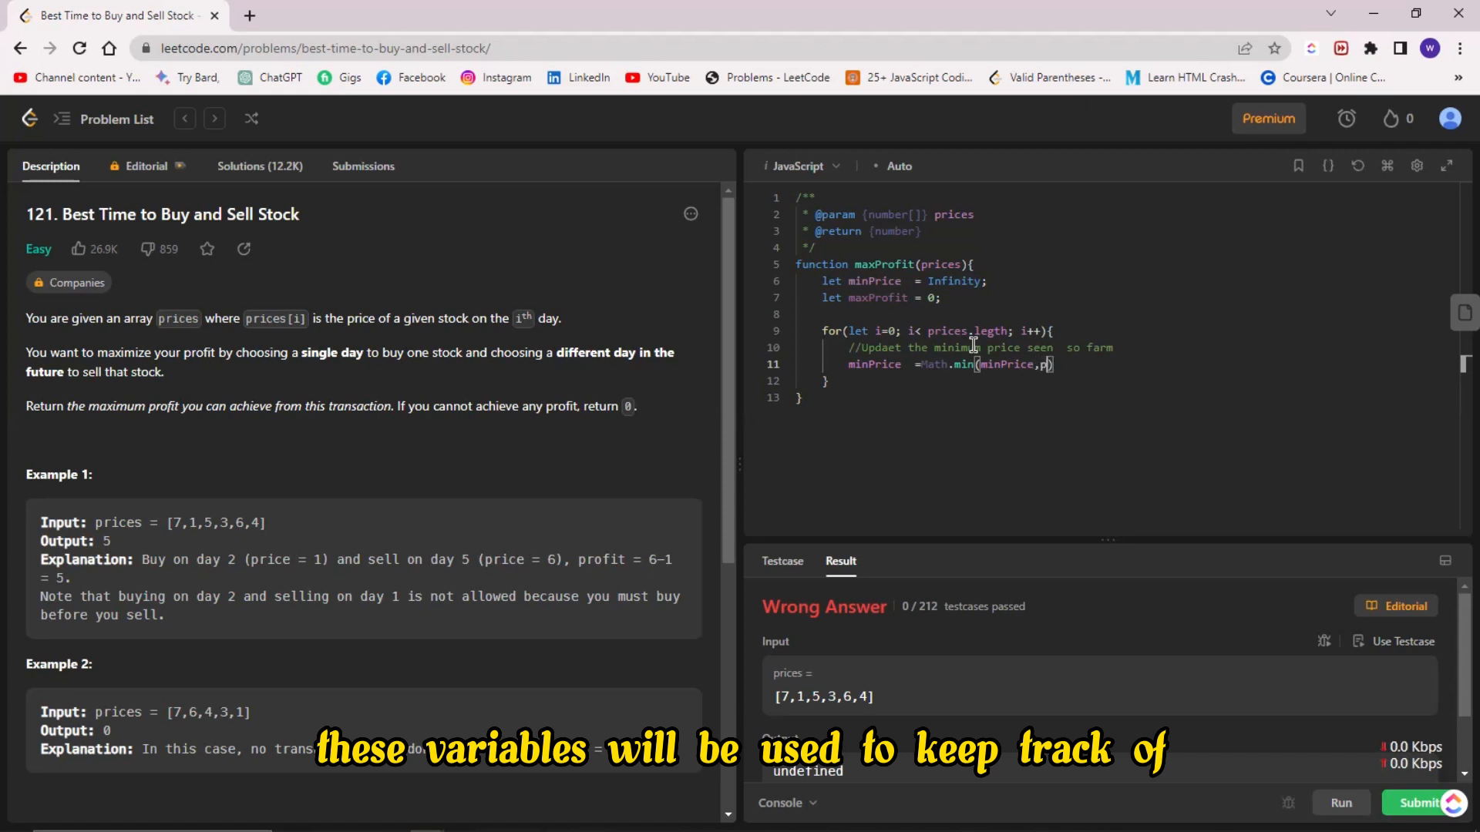
text(rices[i)
text(//)
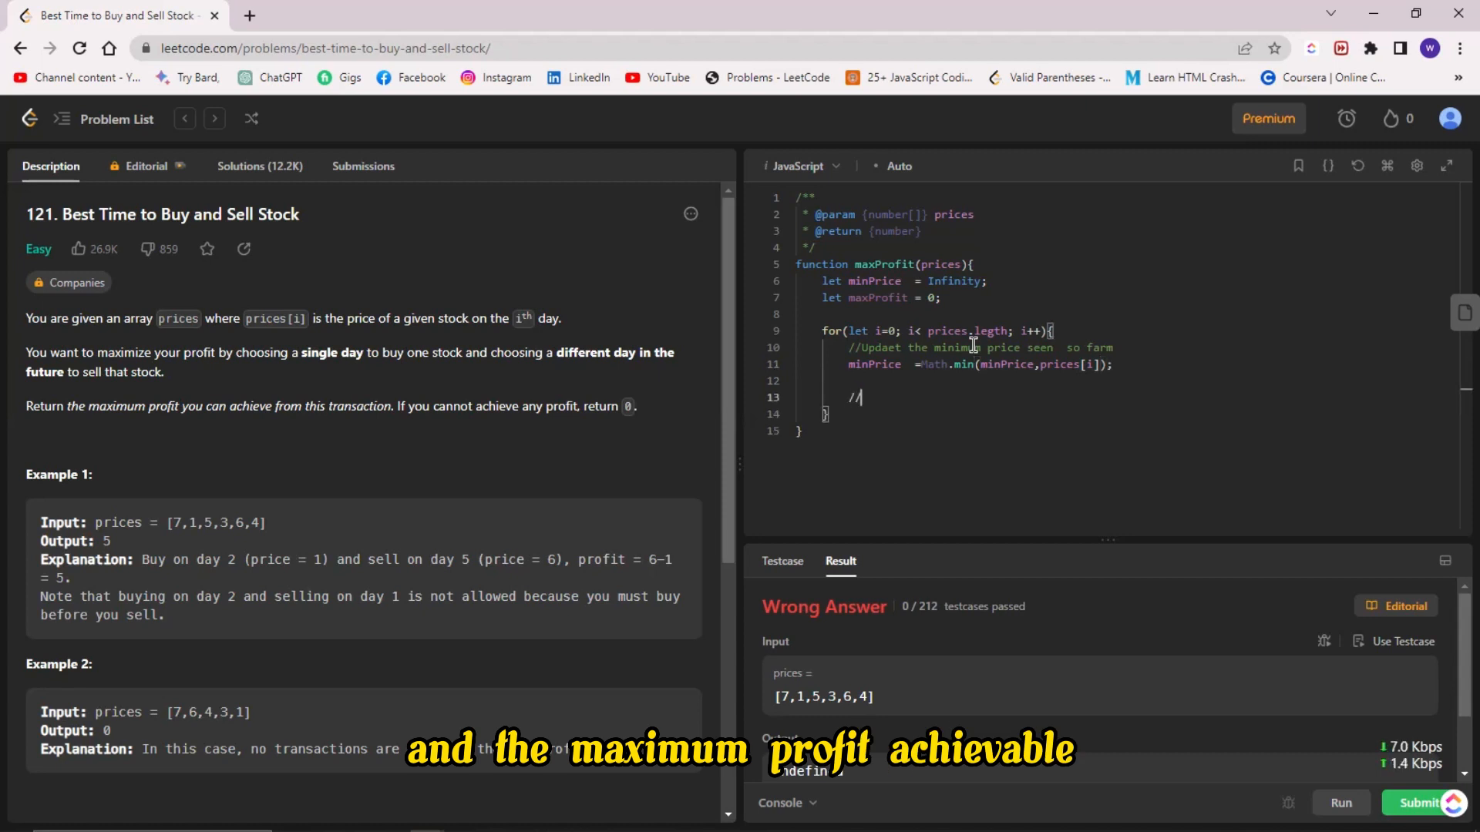
Step: Add a potential-profit comment and maxProfit = Math.max(maxProfit, prices[i] - minPrice)
text(Calculate the)
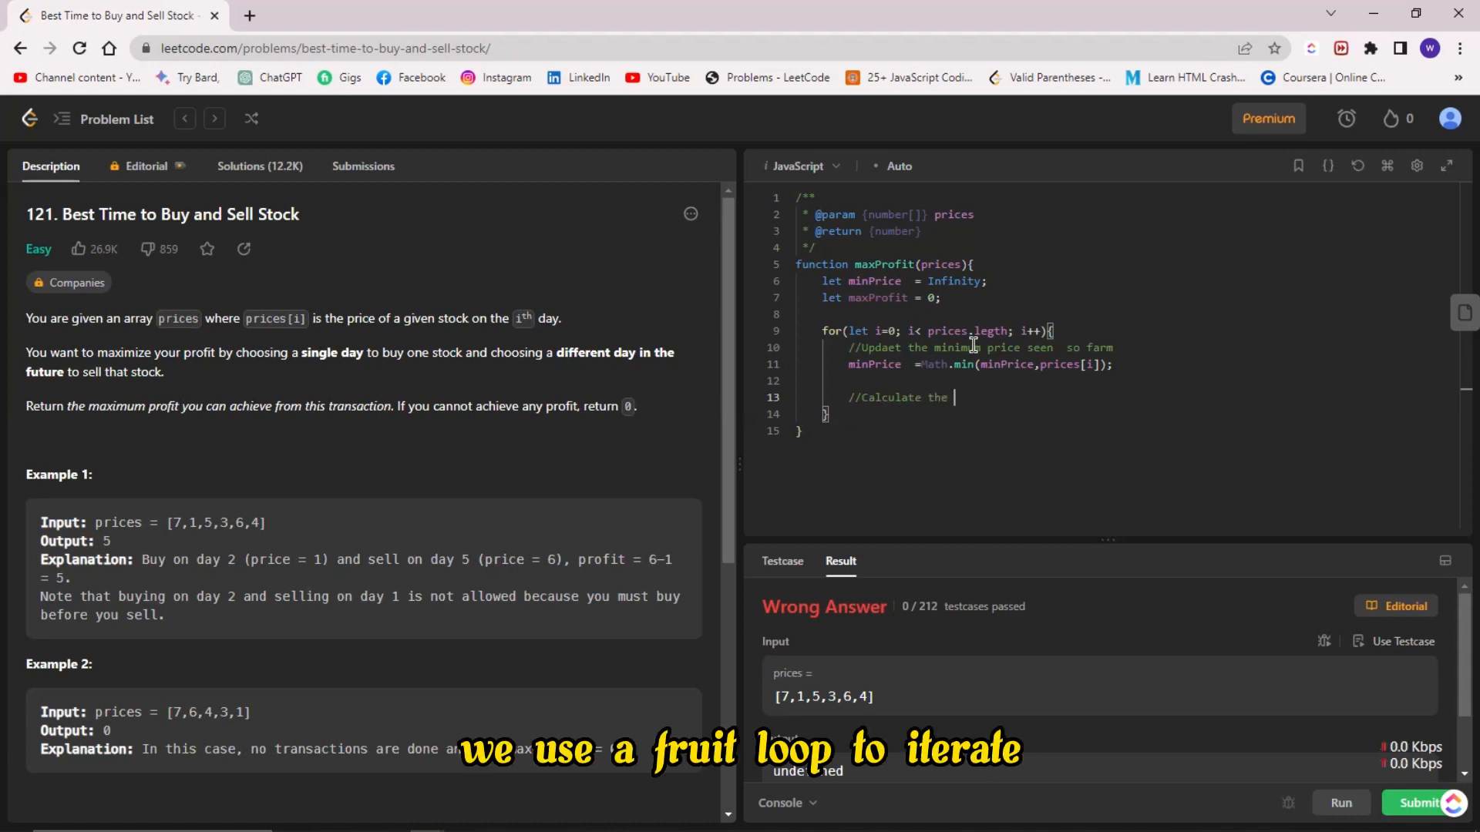
text(pote)
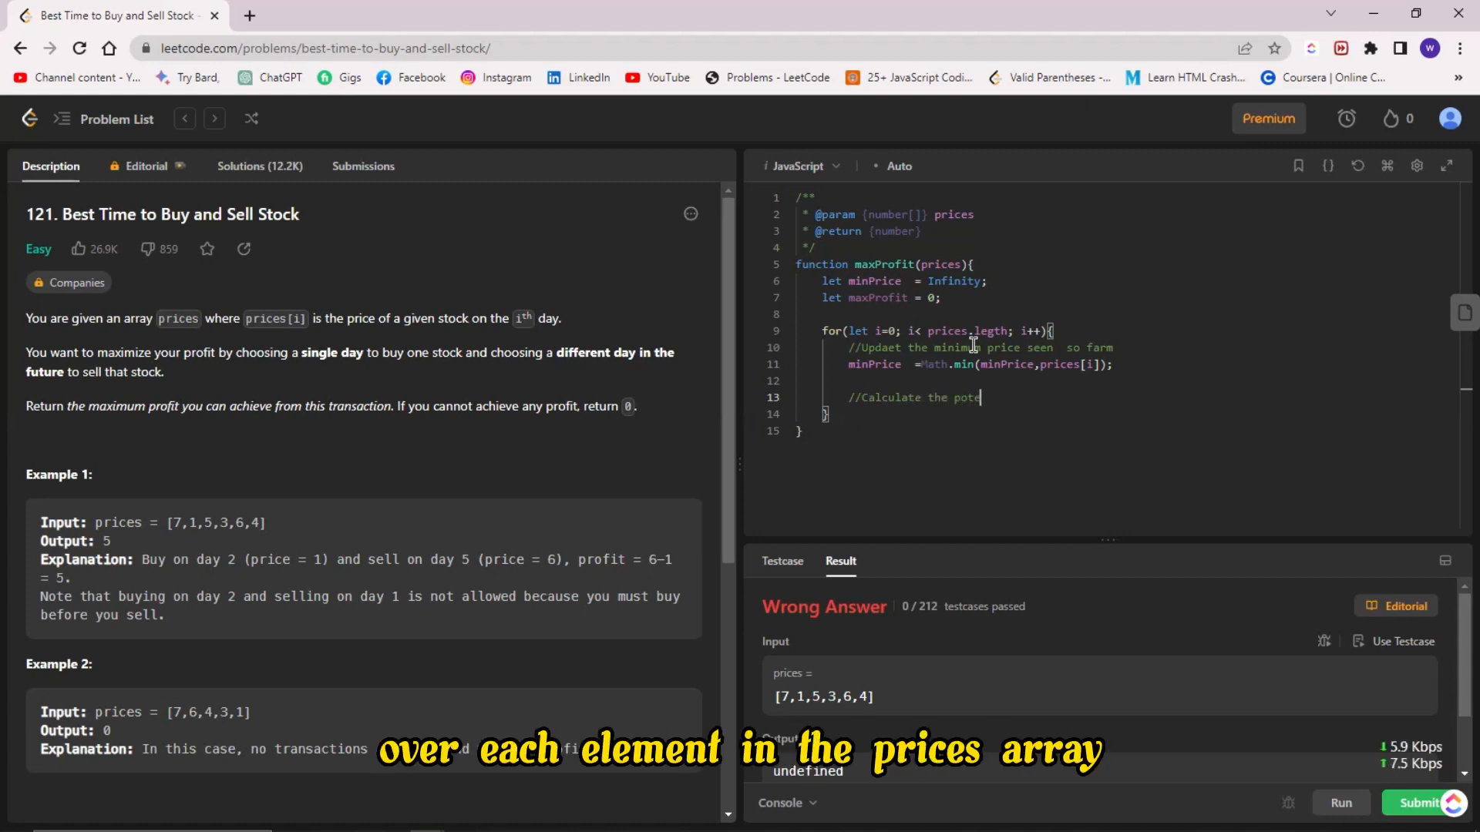
text(ntial profit for the c)
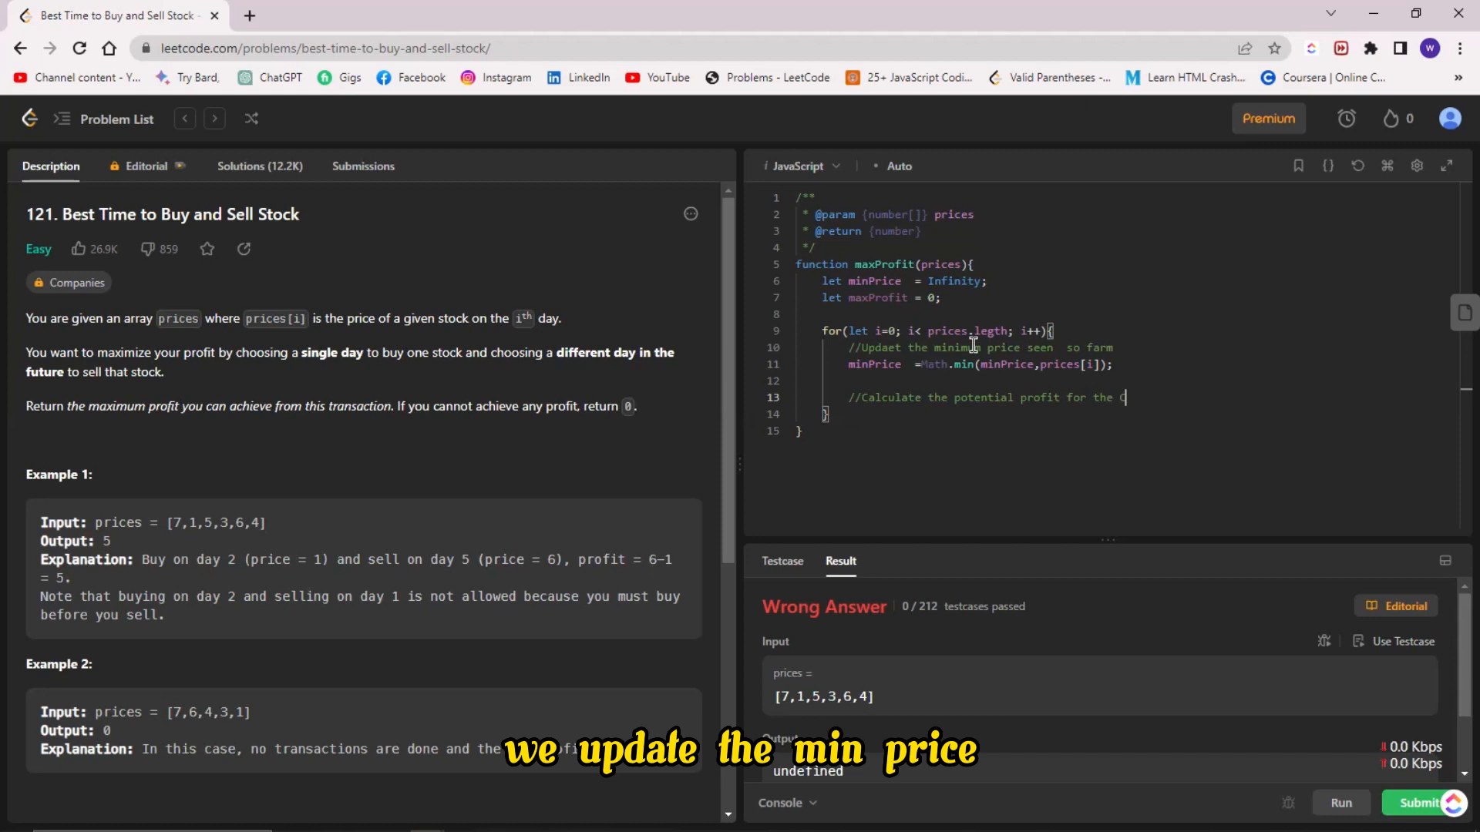
text(urrent Day)
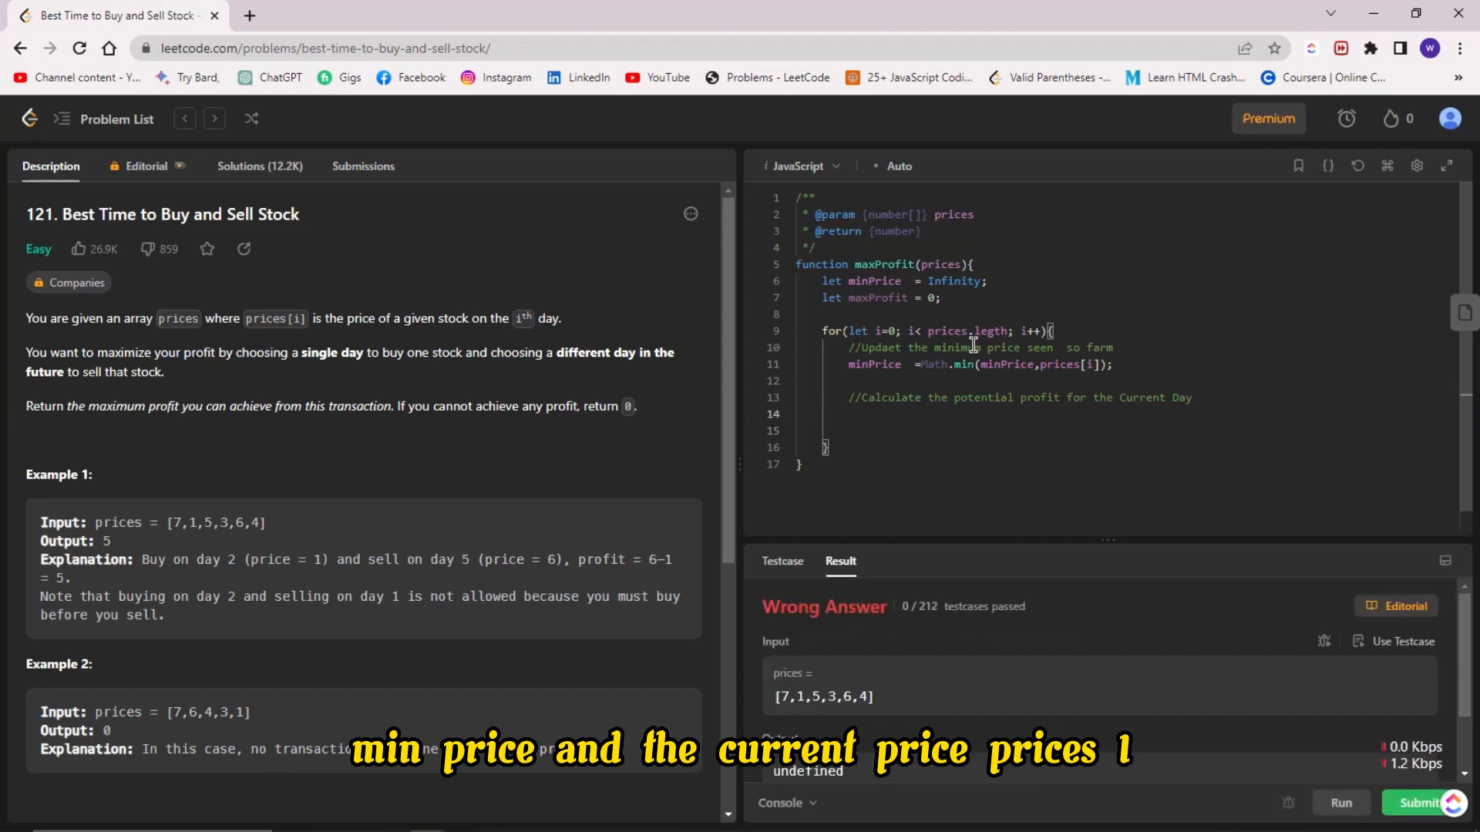
text(max)
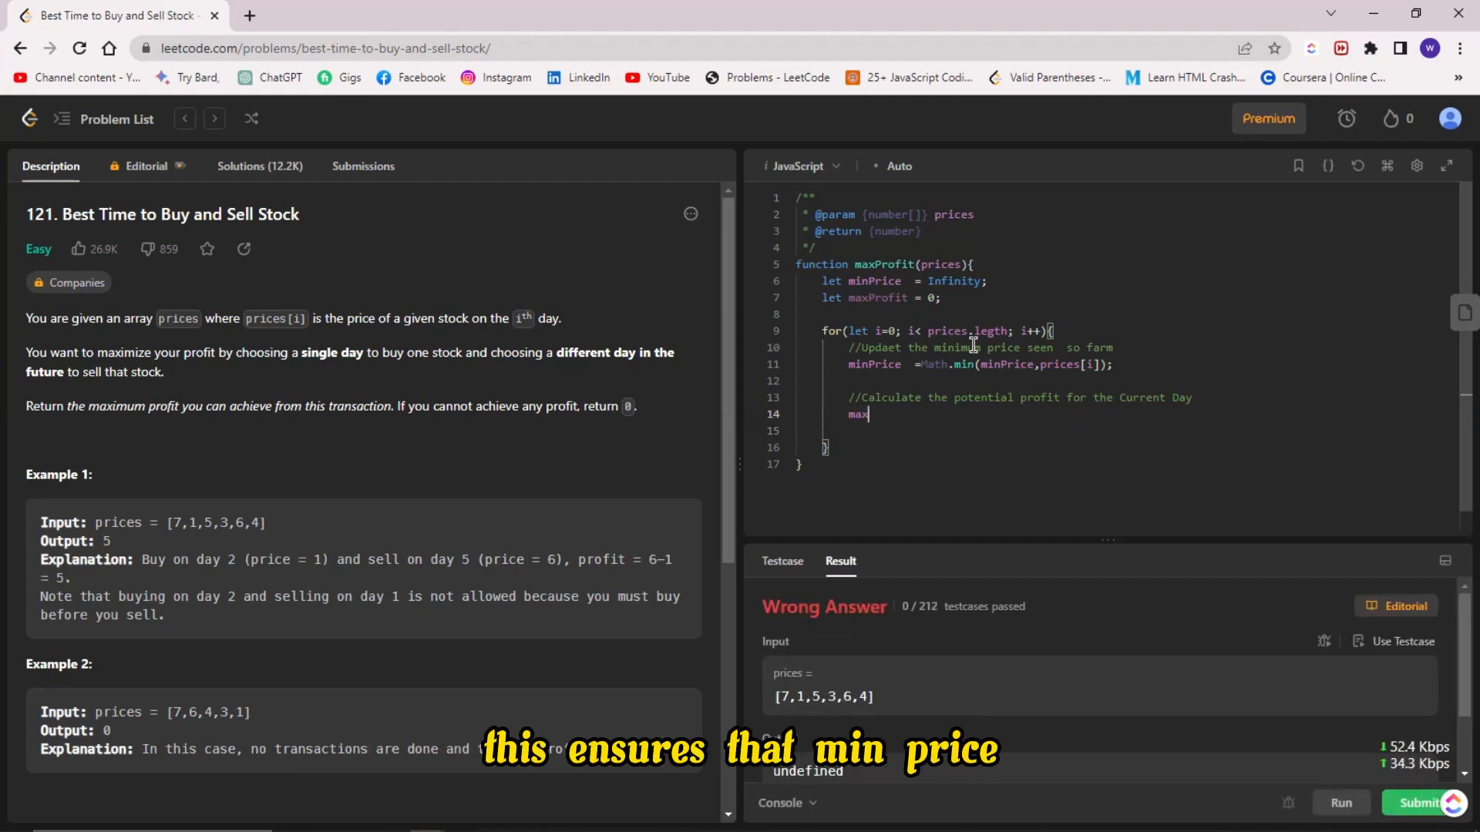
text(Prof)
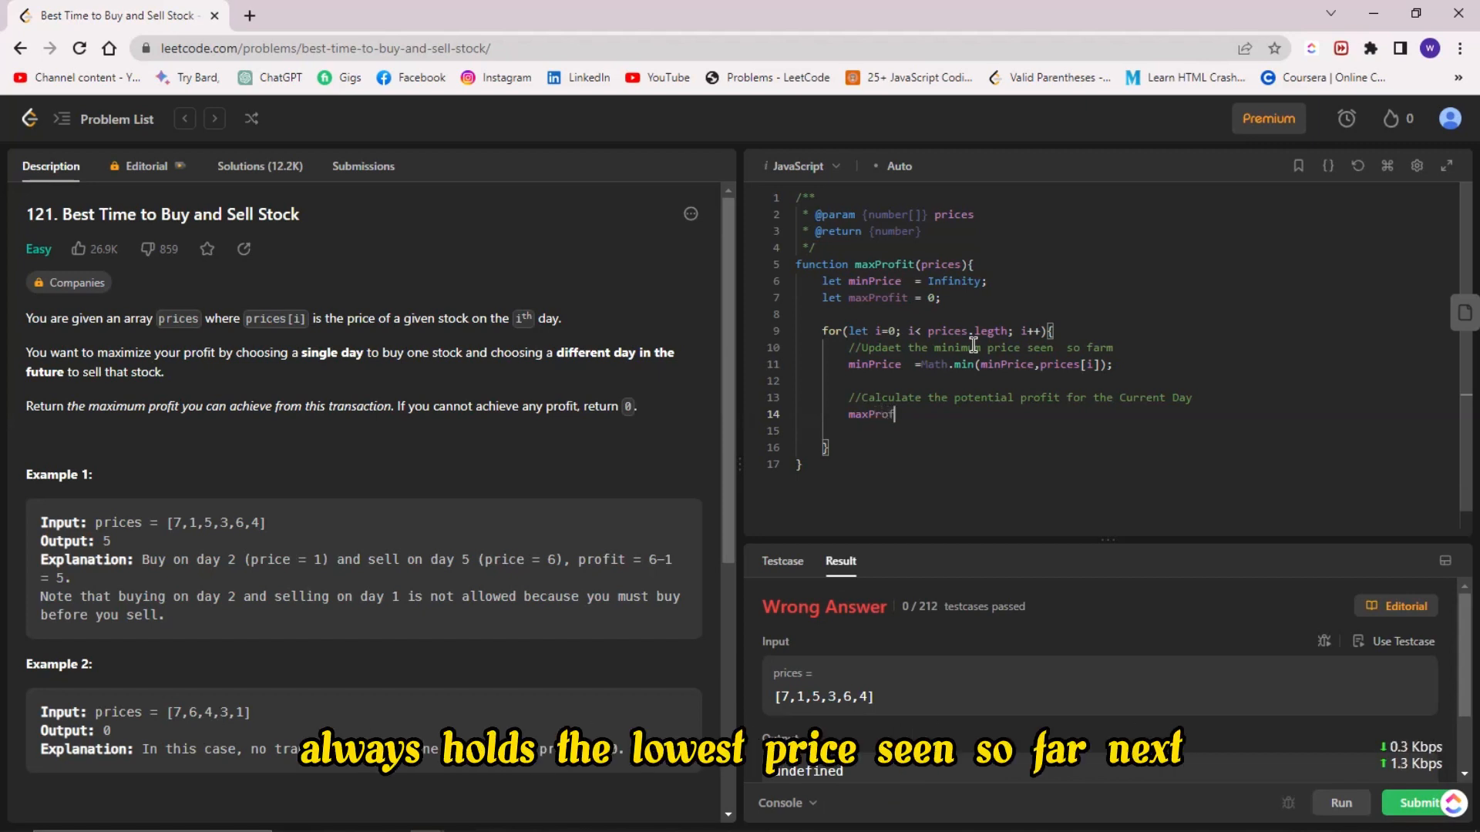
text(its)
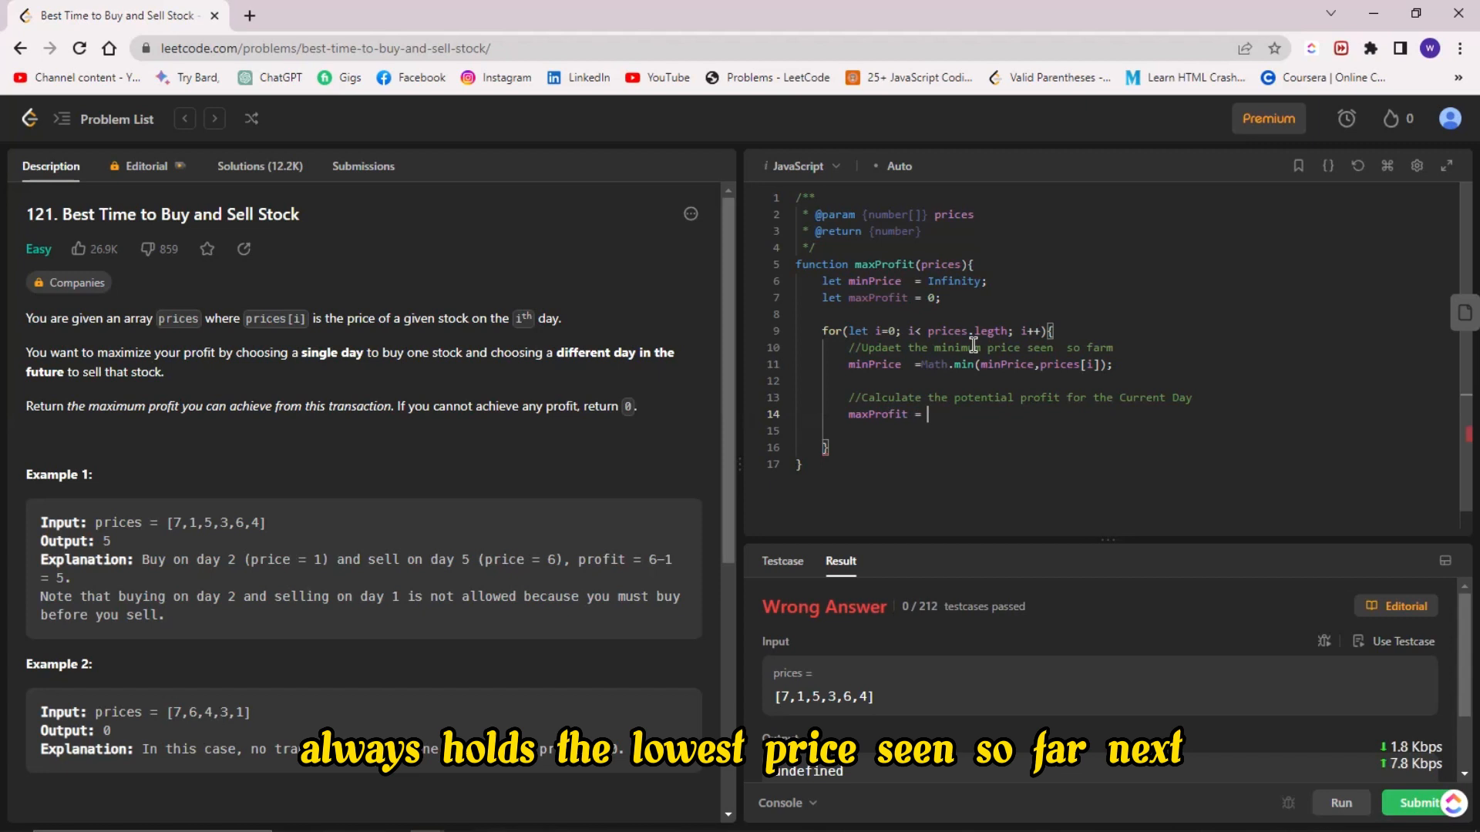
text(Math.)
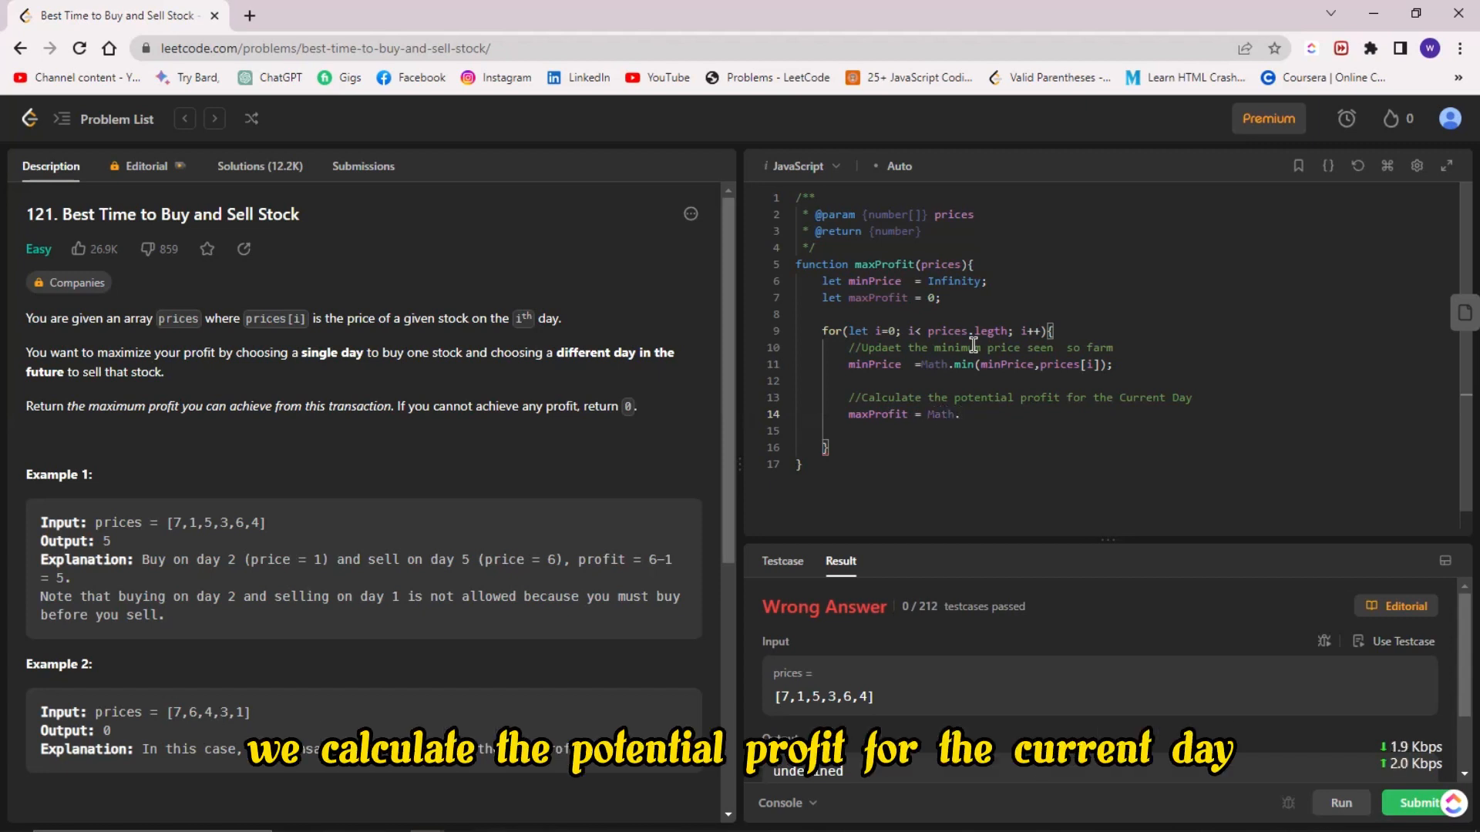
text(max())
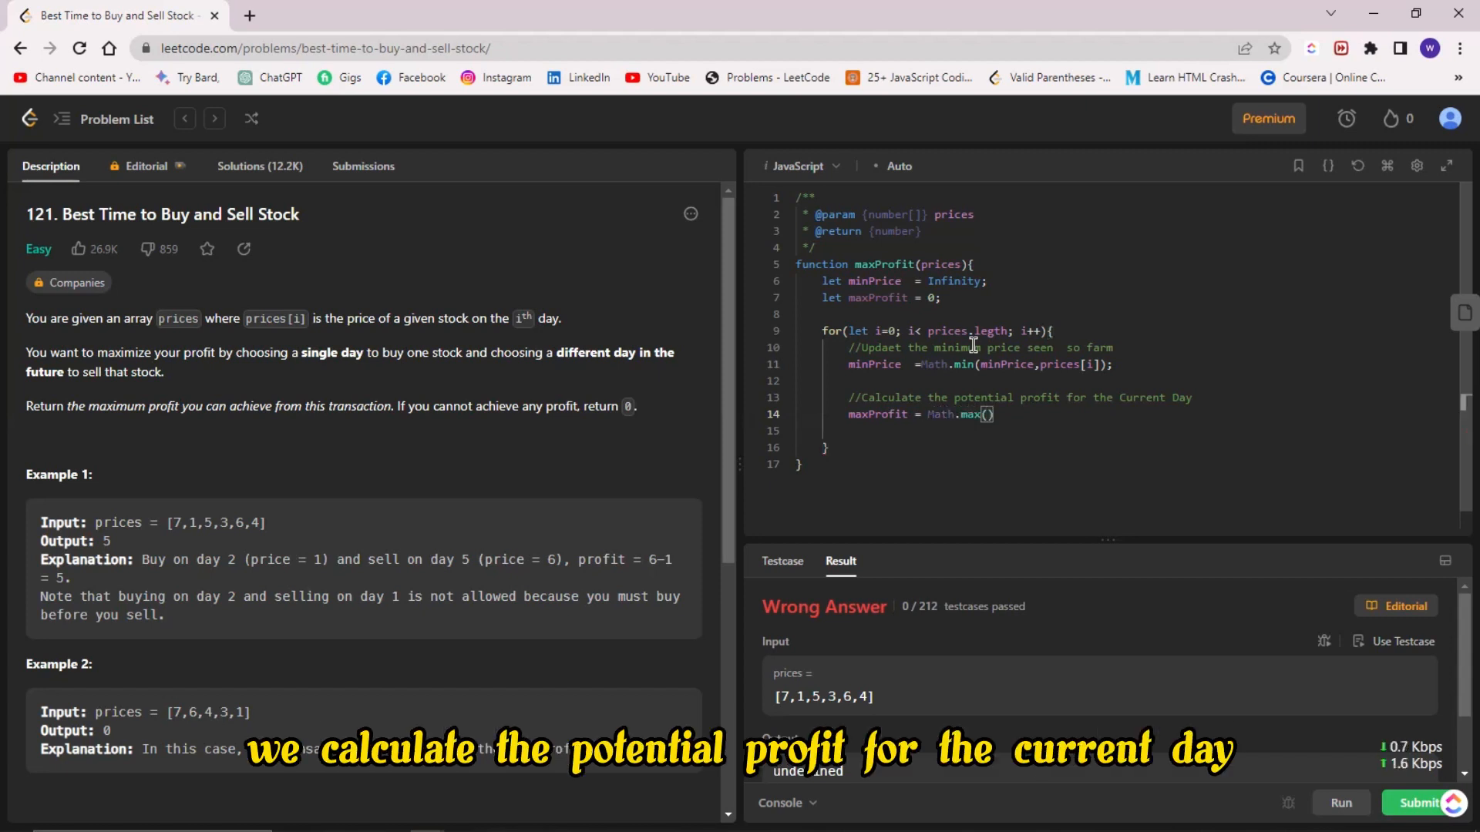
text(maxPr)
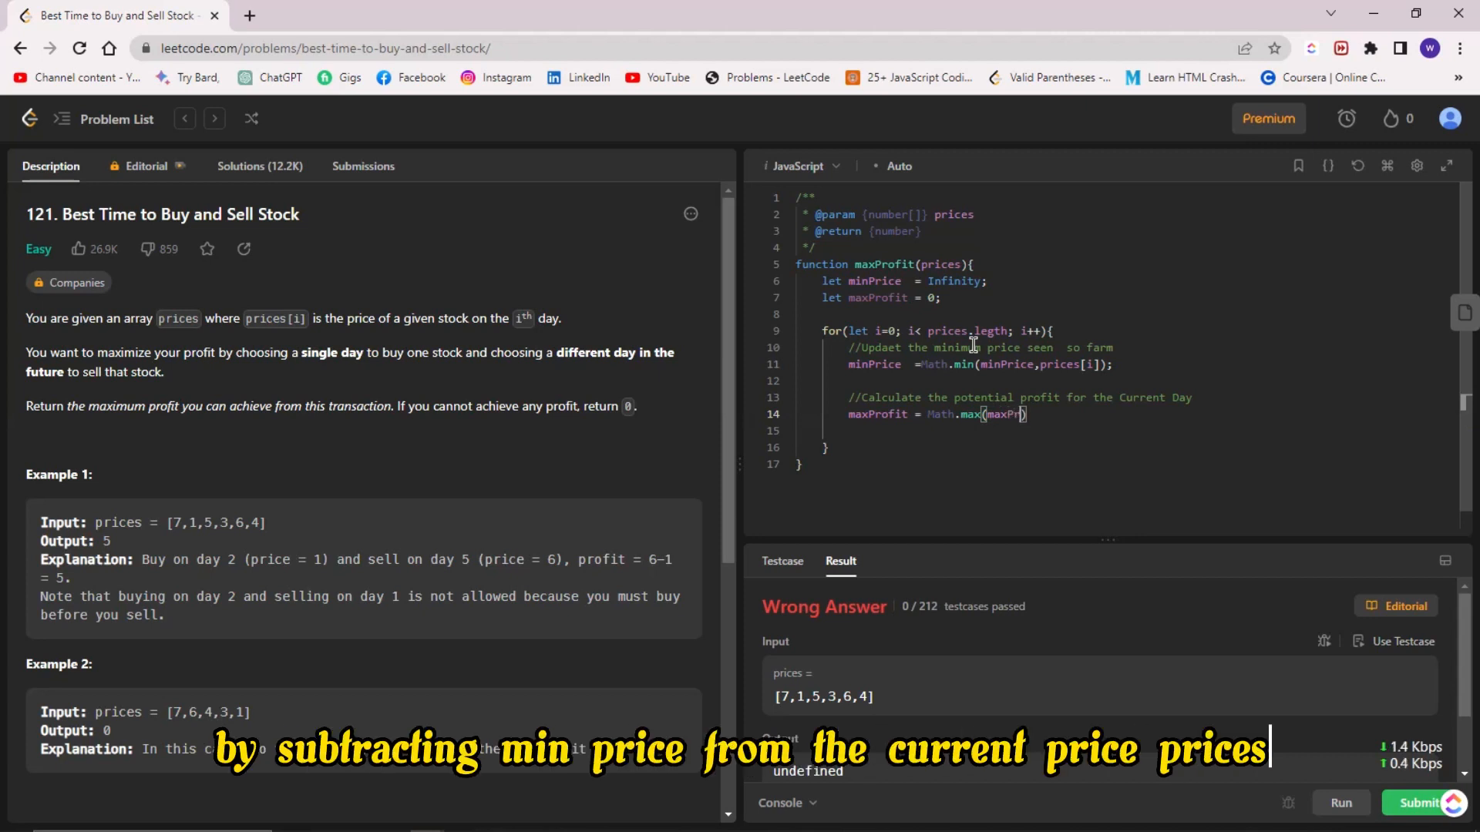
text(fit))
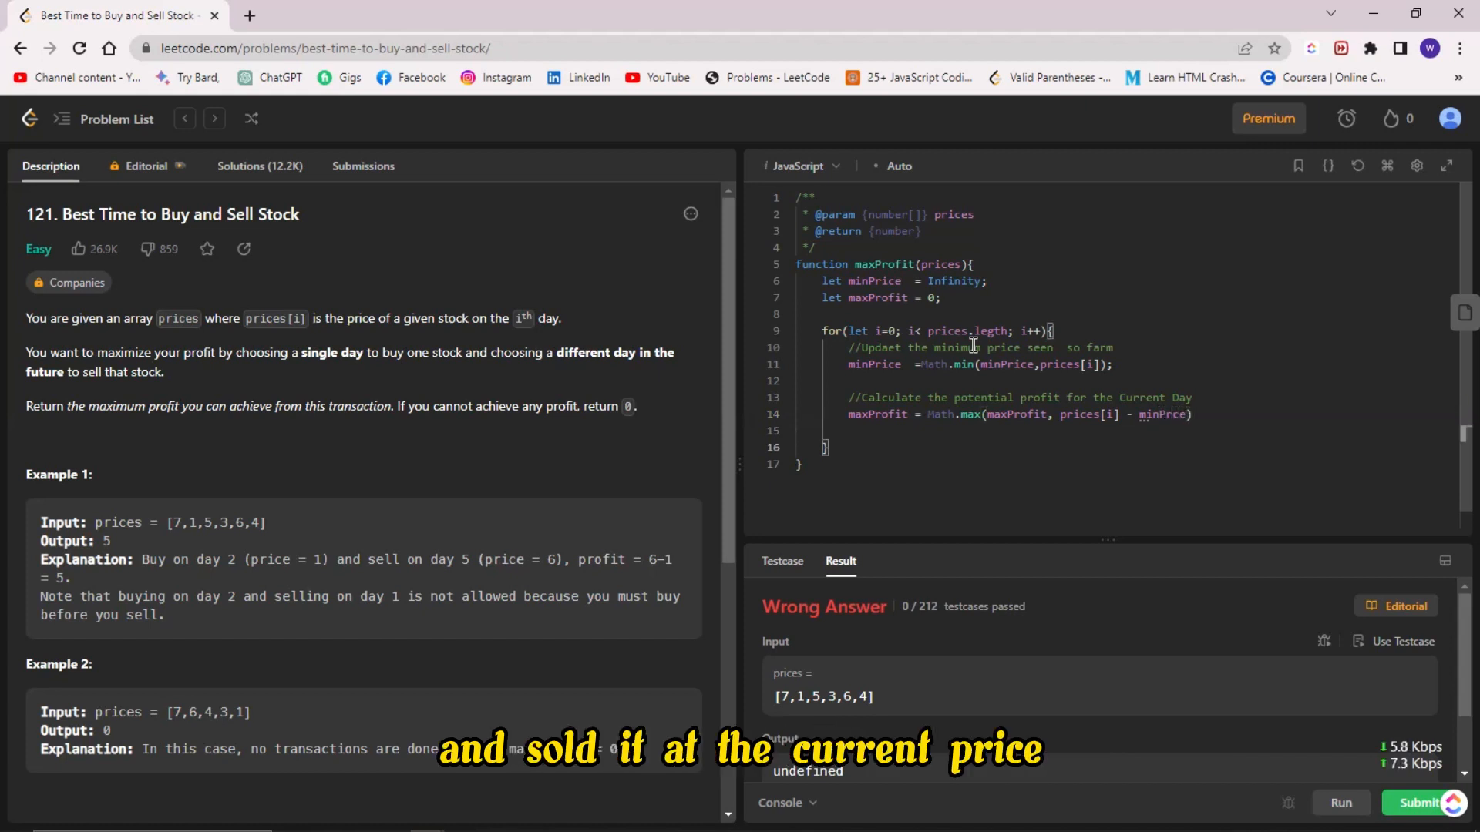
Step: Add return maxProfit; after the loop's closing brace
text(return)
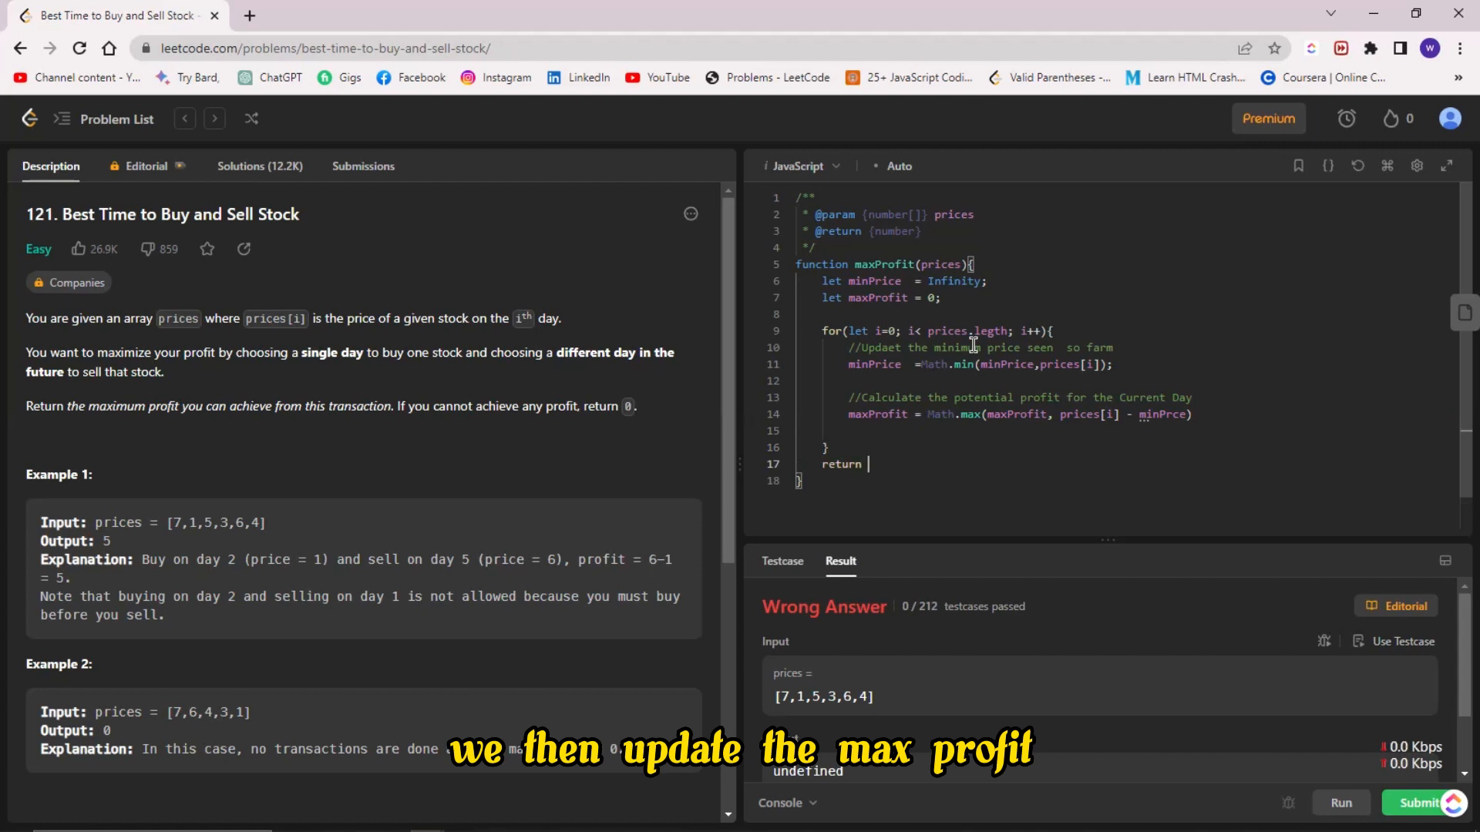
text(maxPro)
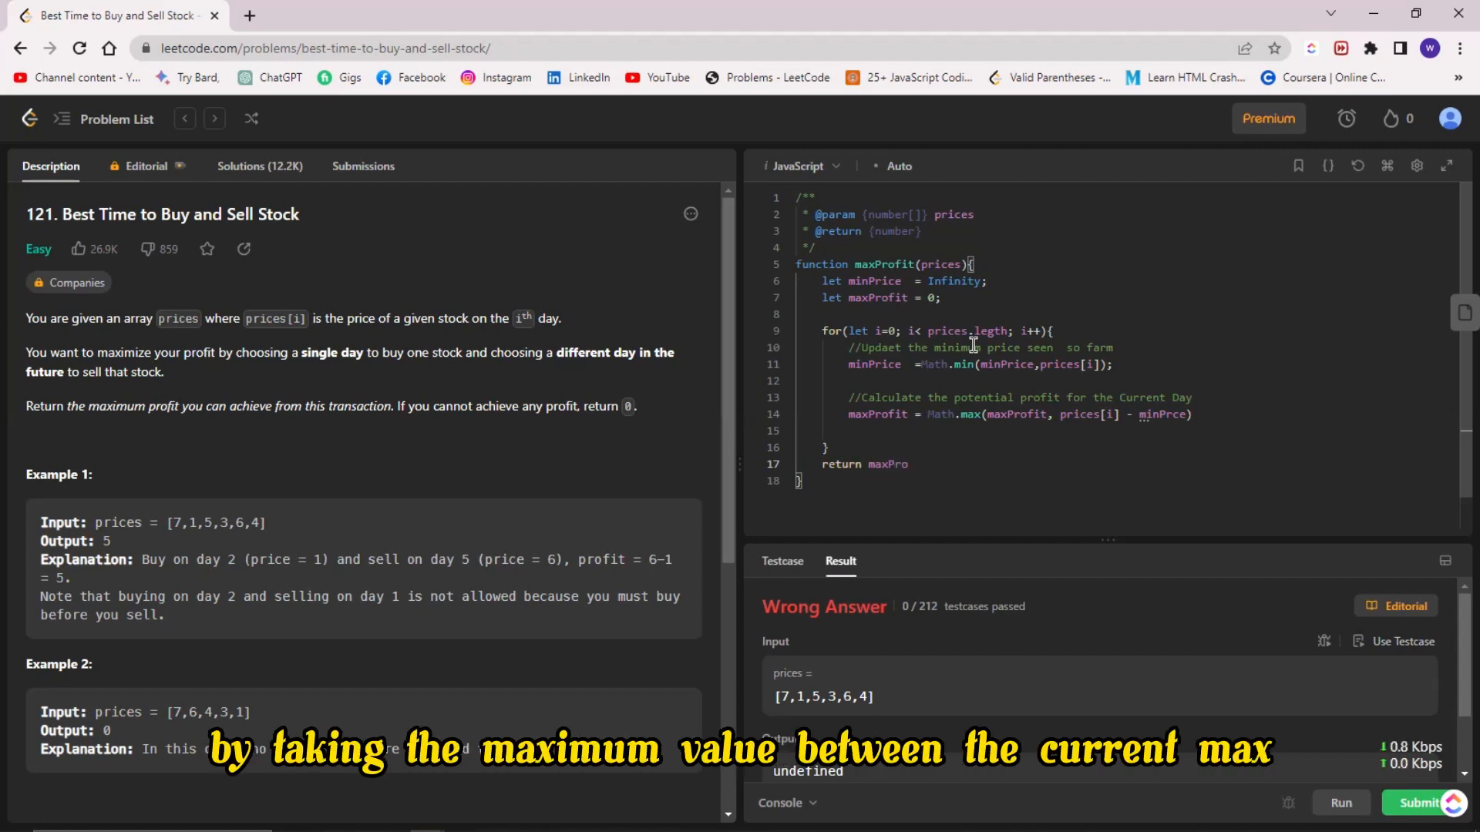
text(fit;)
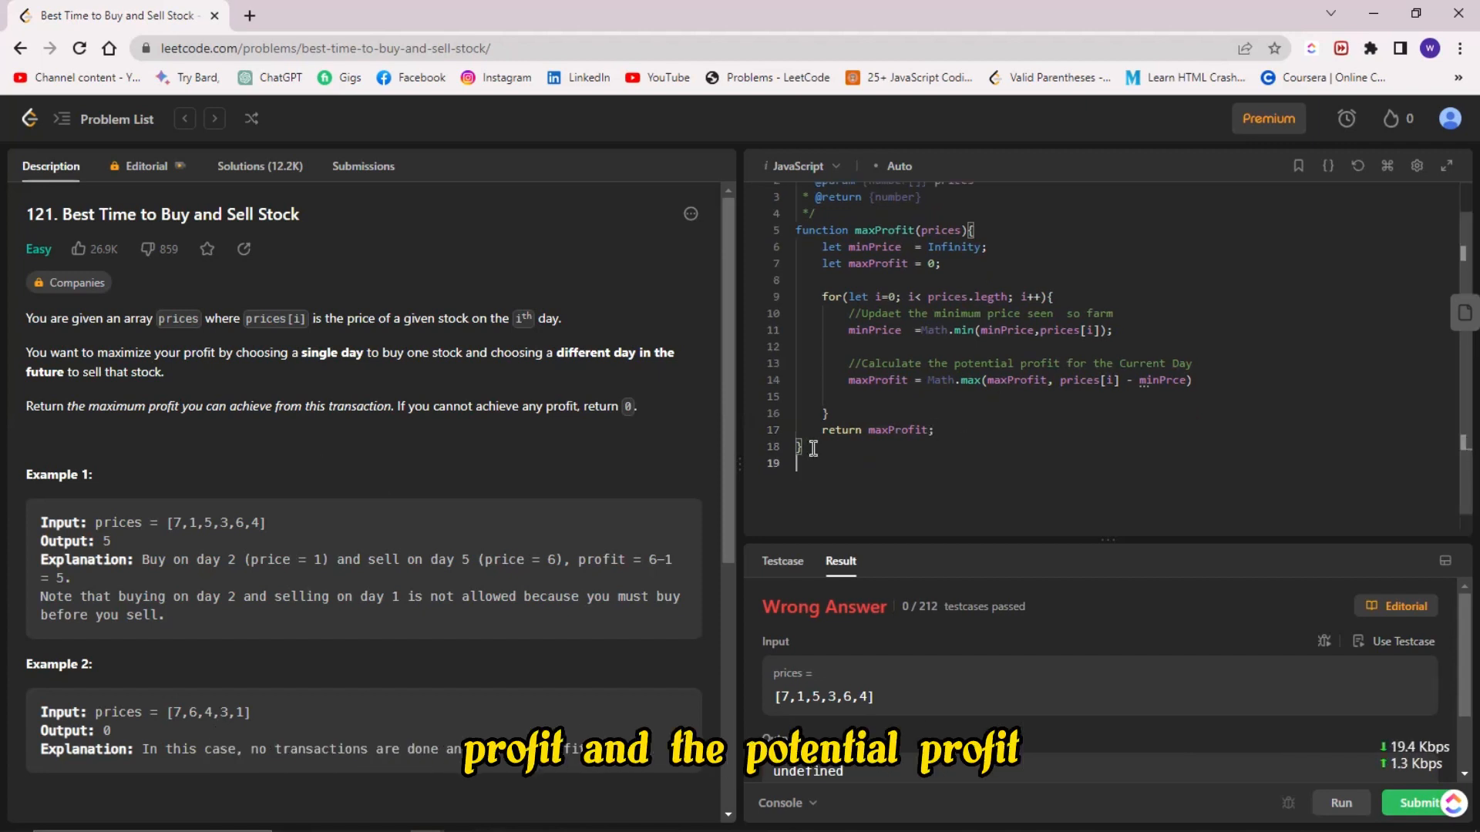
Step: Define const prices = [7,1,5,3,6,4] below the function
text(const)
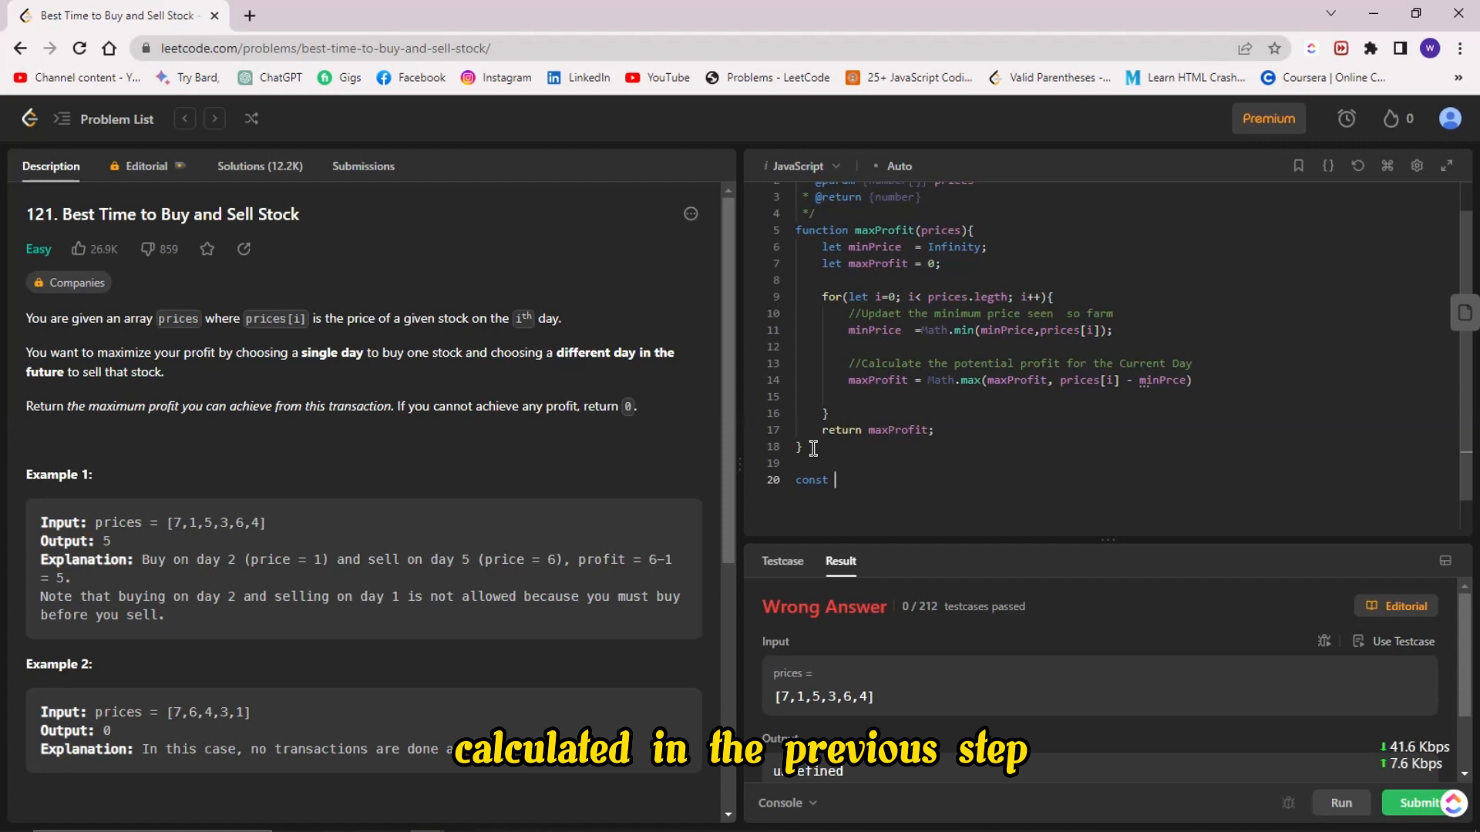
text(prices)
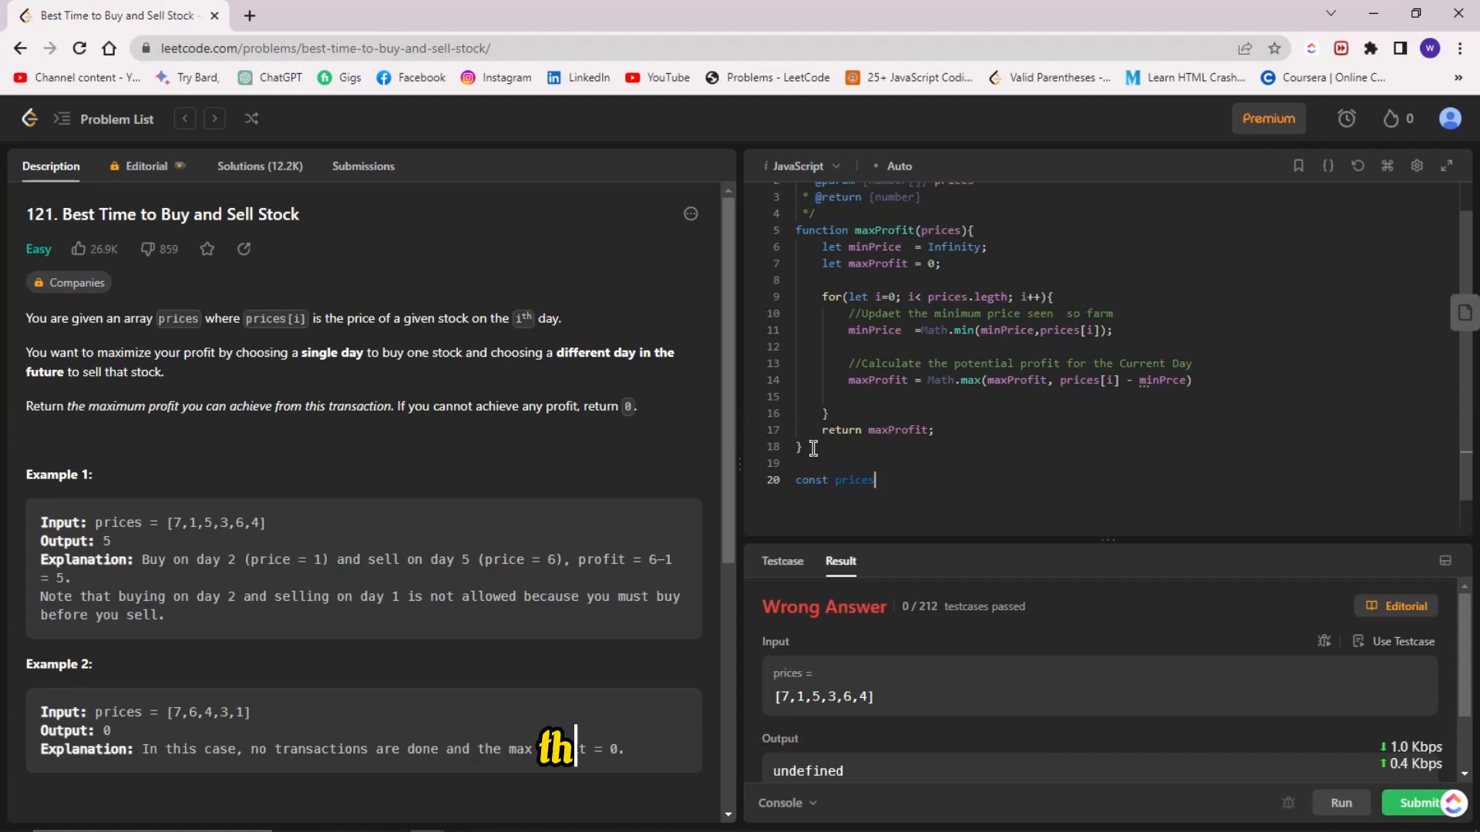
text(= [])
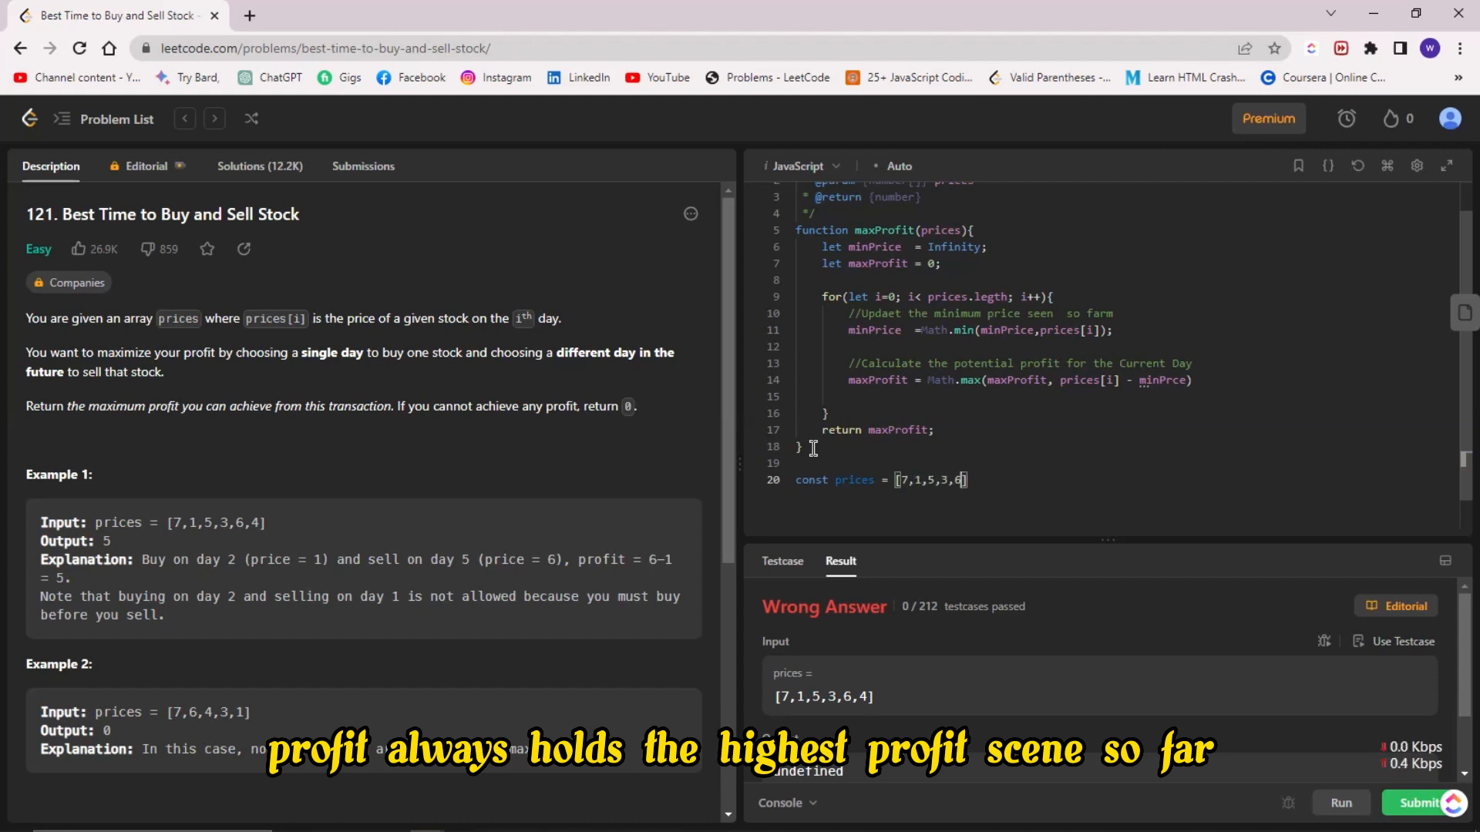
text(4)
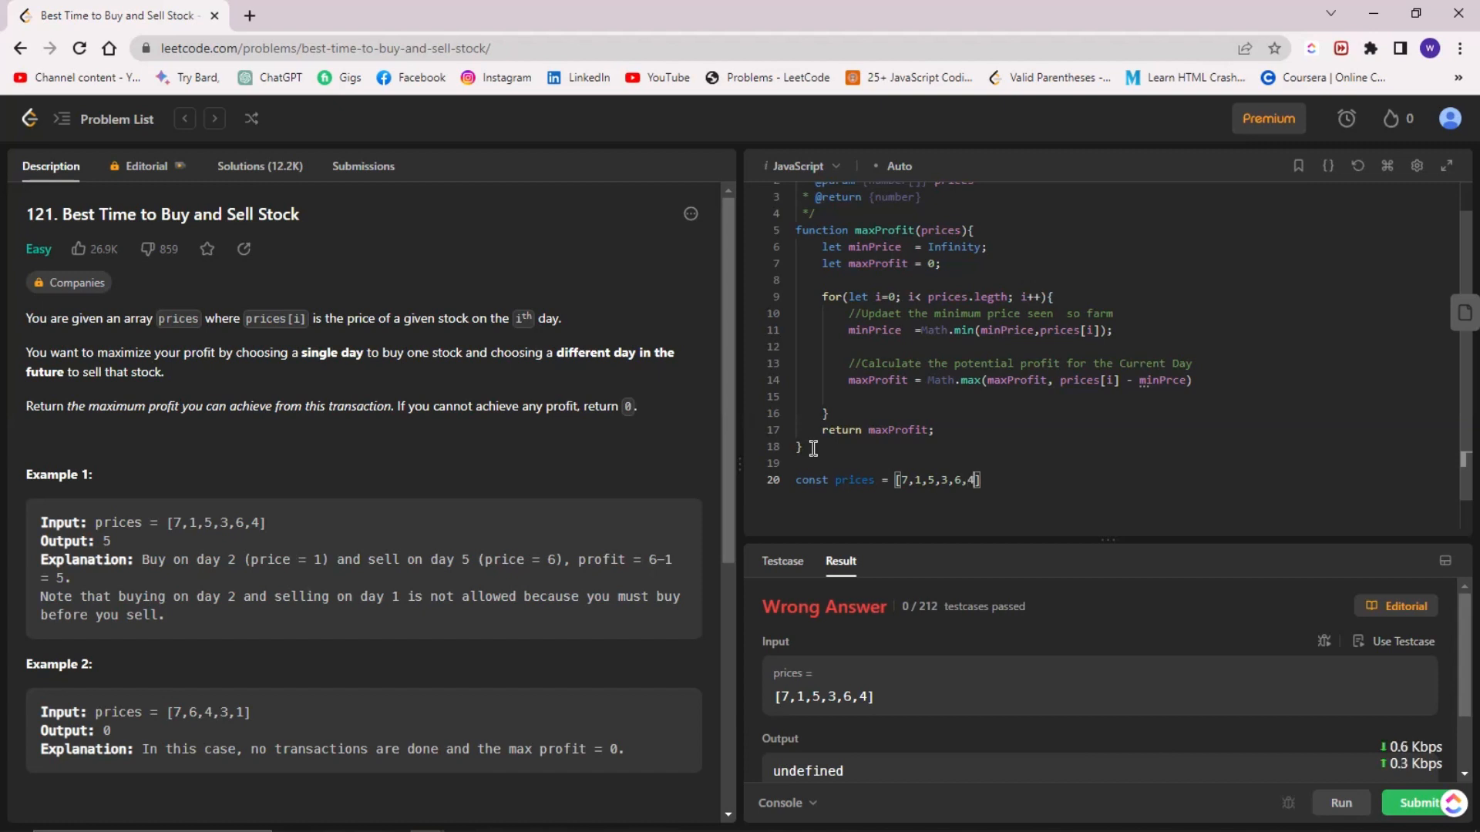
key(Enter)
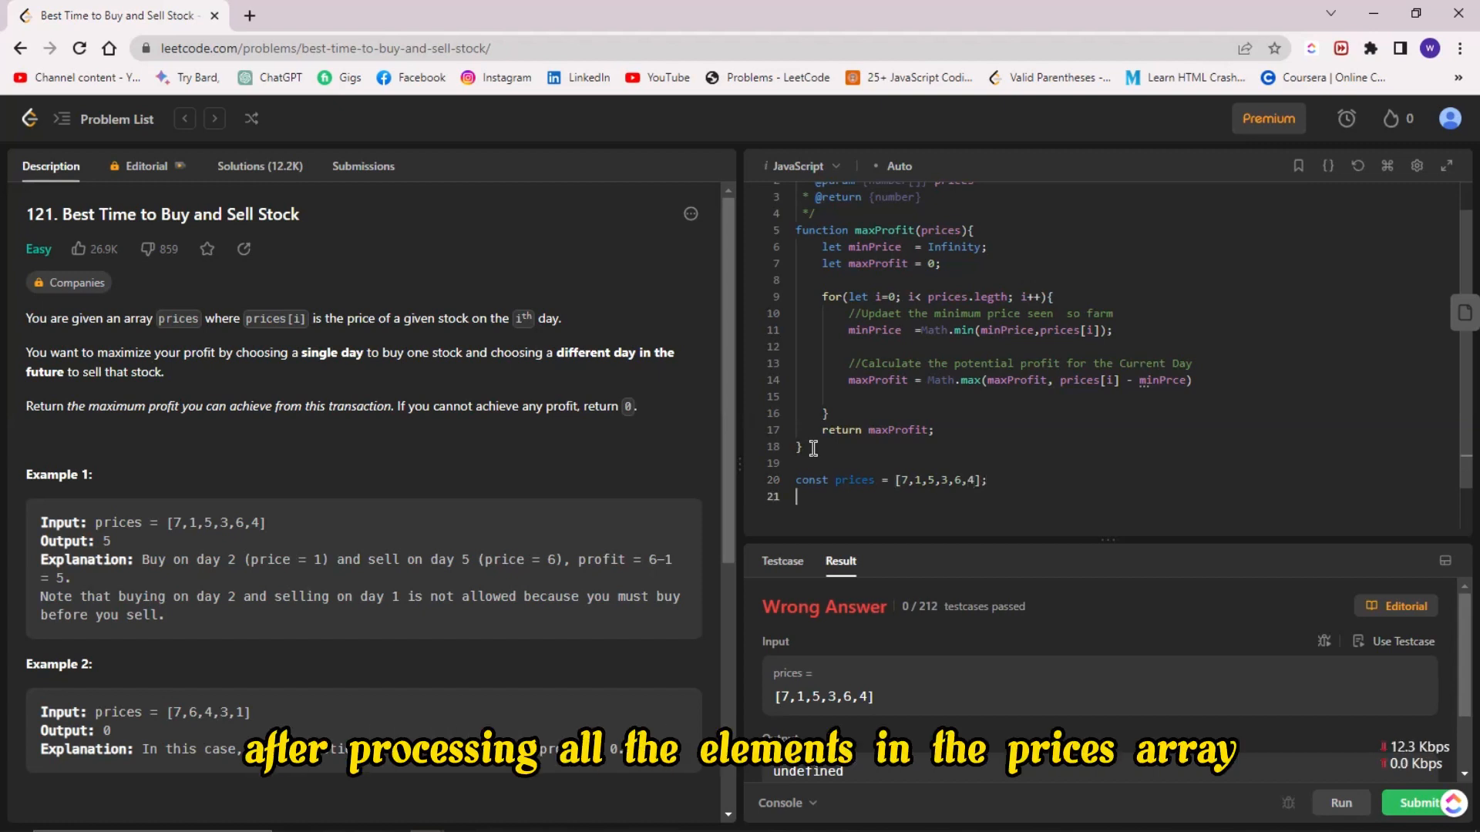
Step: Log the result with console.log(maxProfit(prices))
text(console)
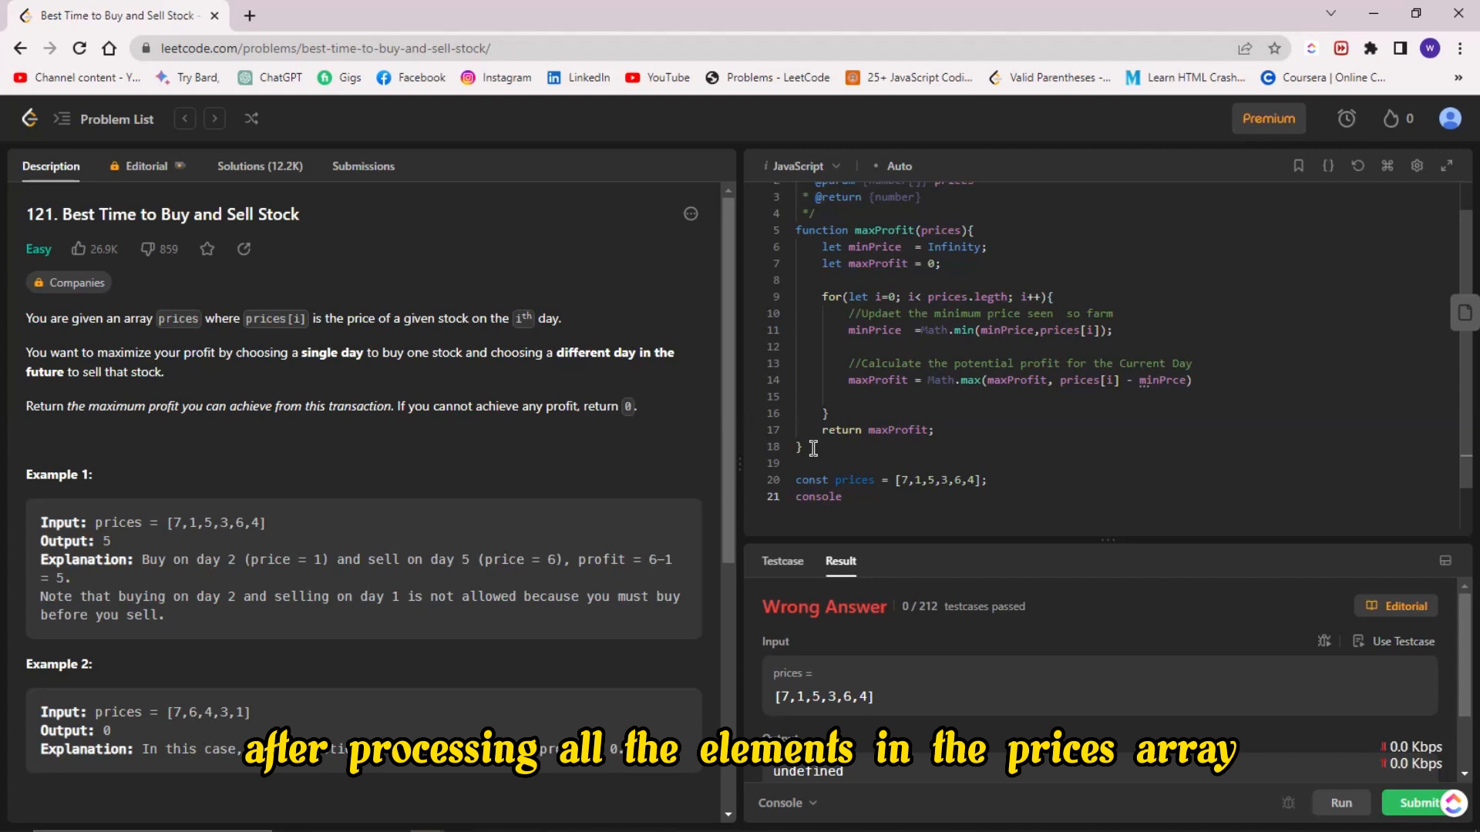
text(.log)
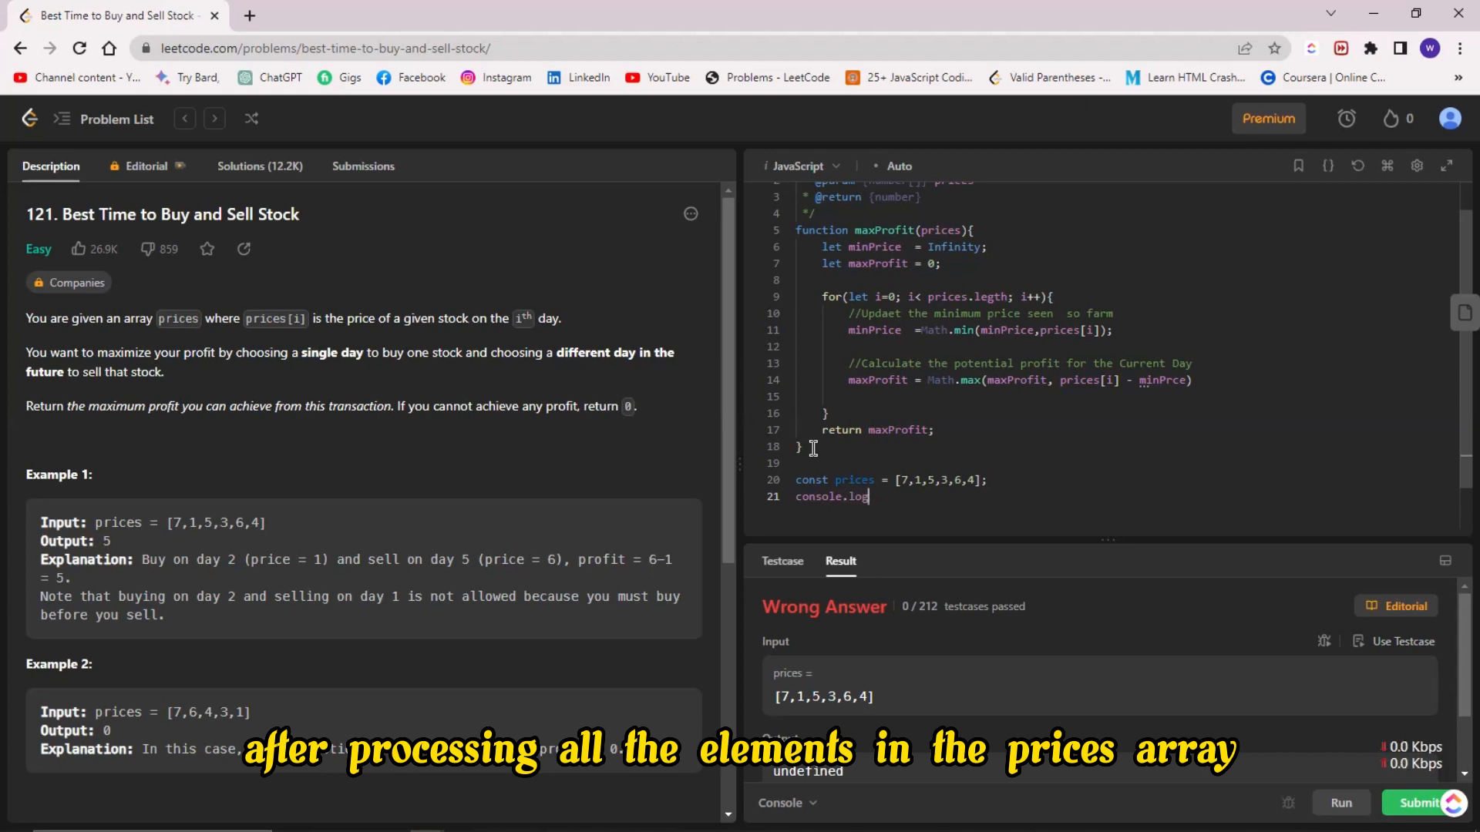
text((max))
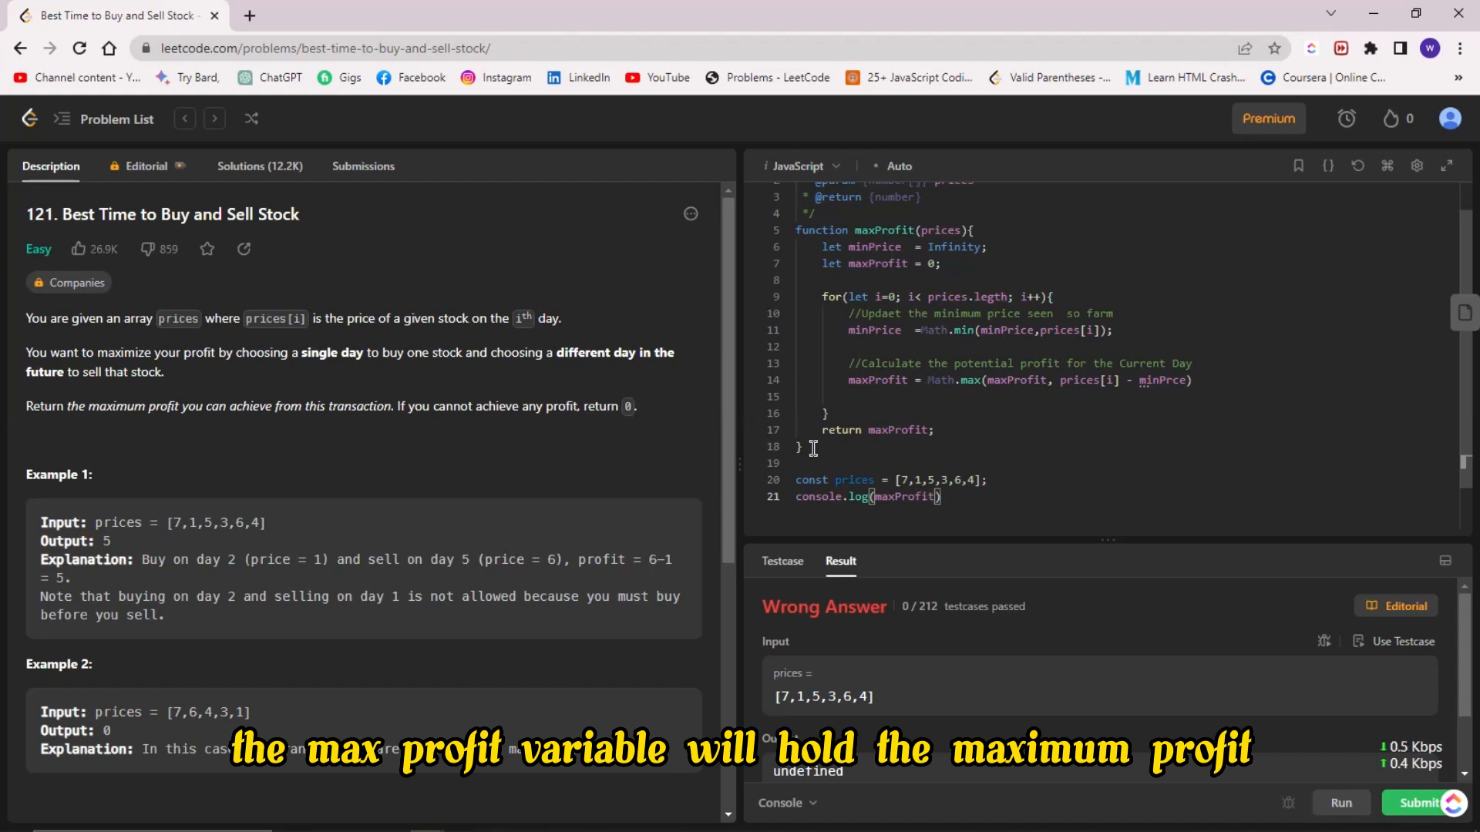
text(pri)
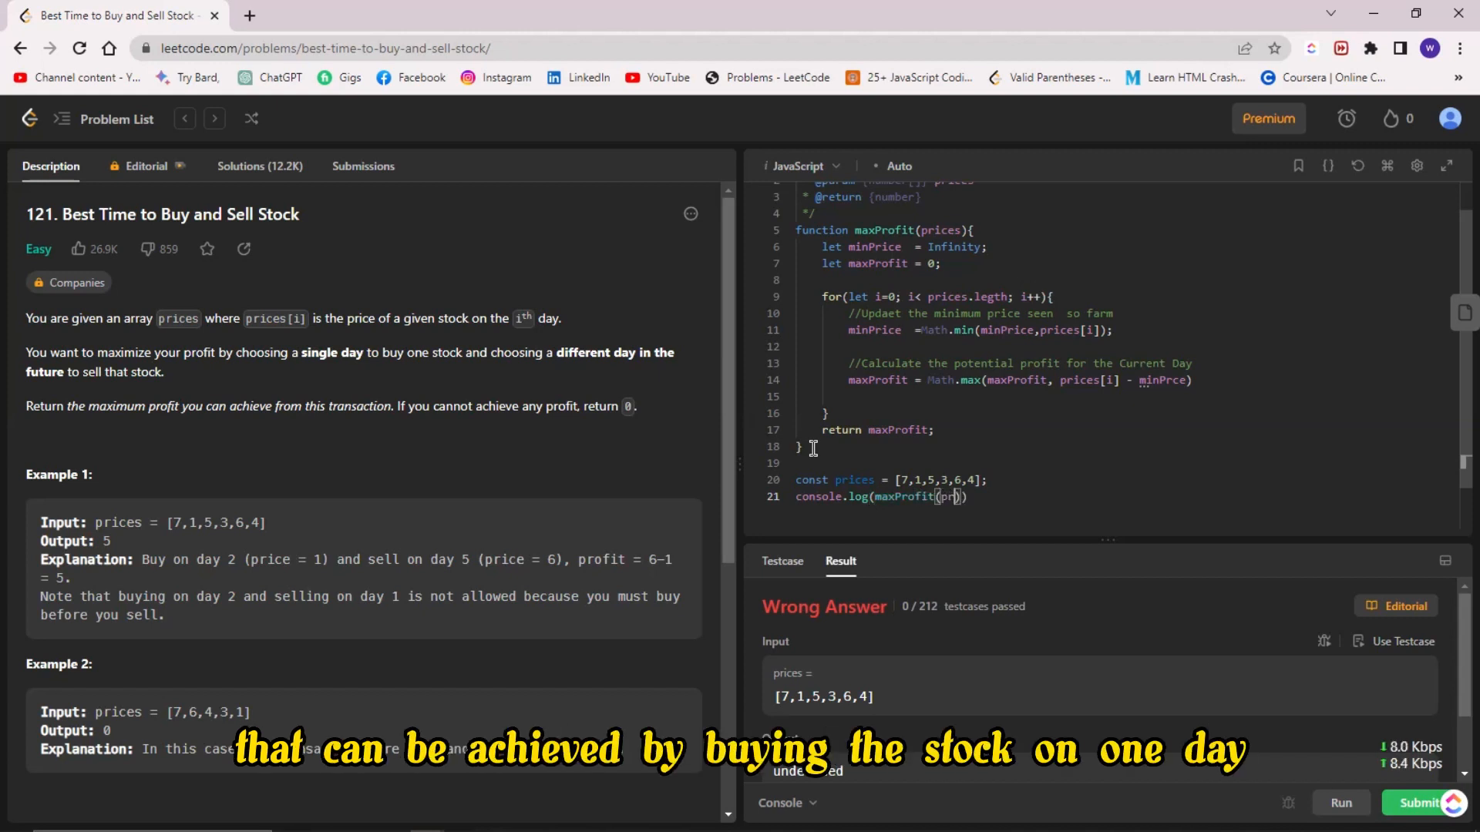
text(ices)
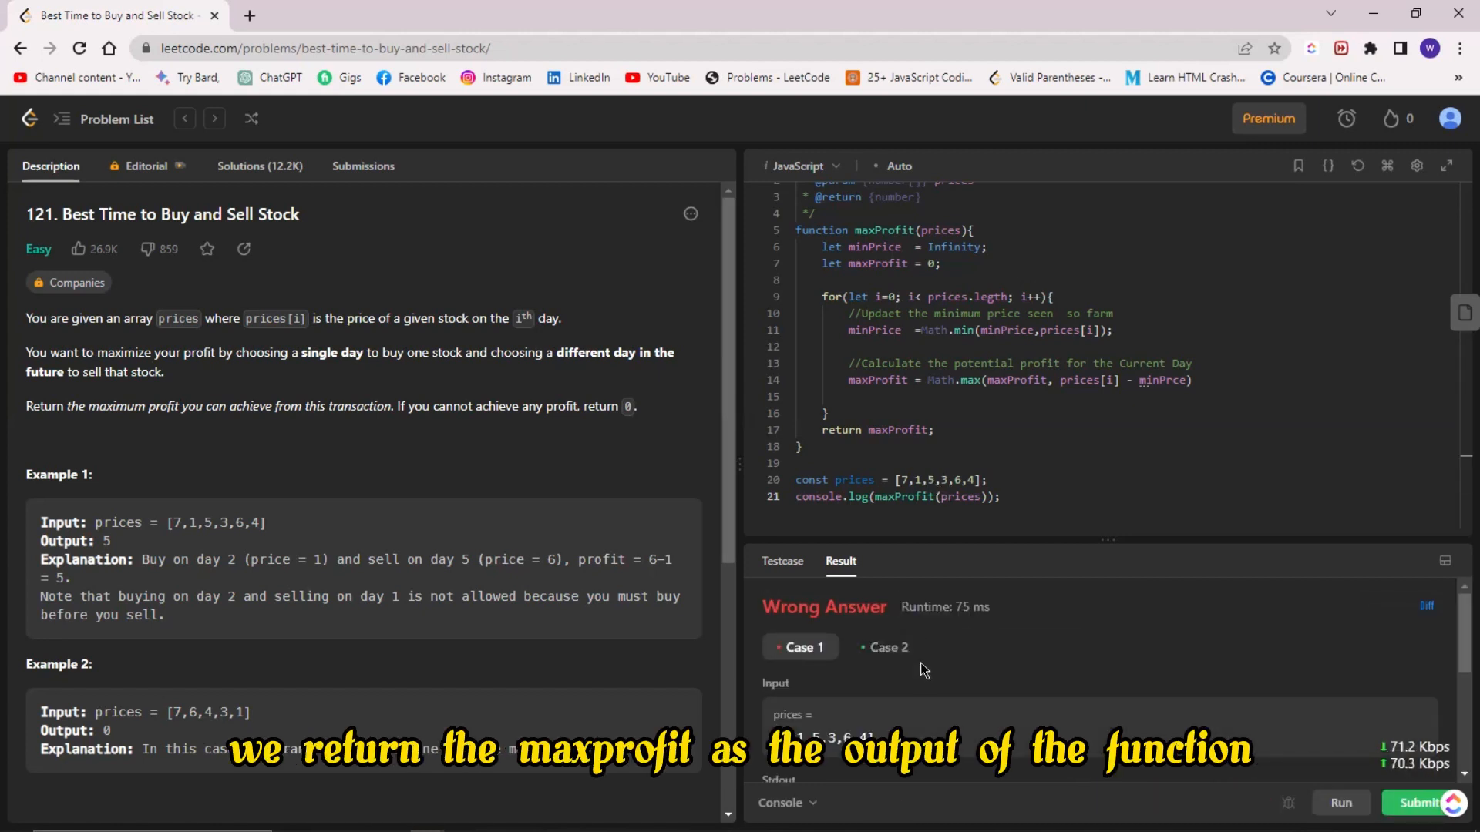
Step: Check the Case 2 result showing output 5, then submit the solution
click(887, 647)
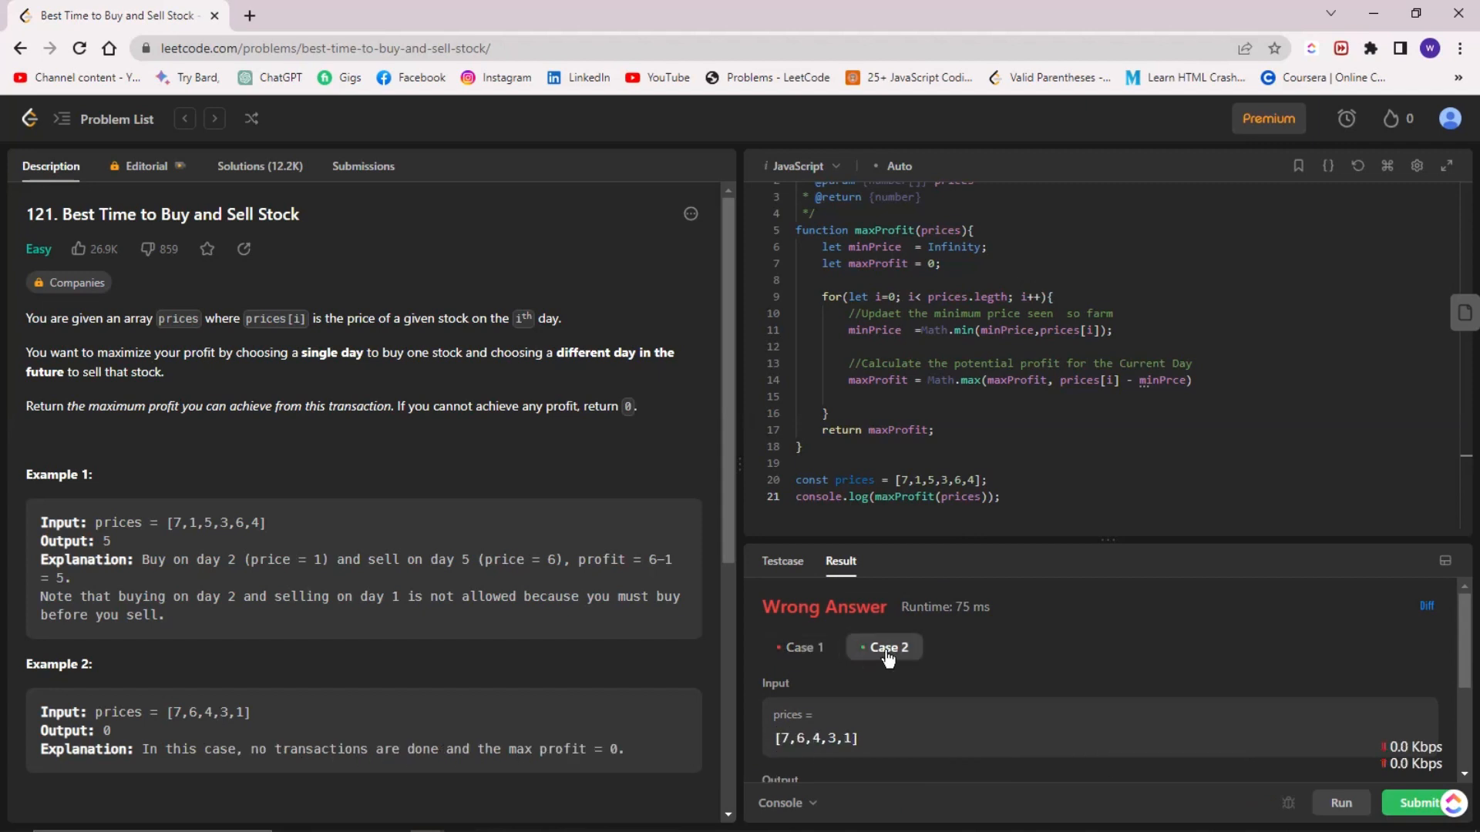
click(798, 647)
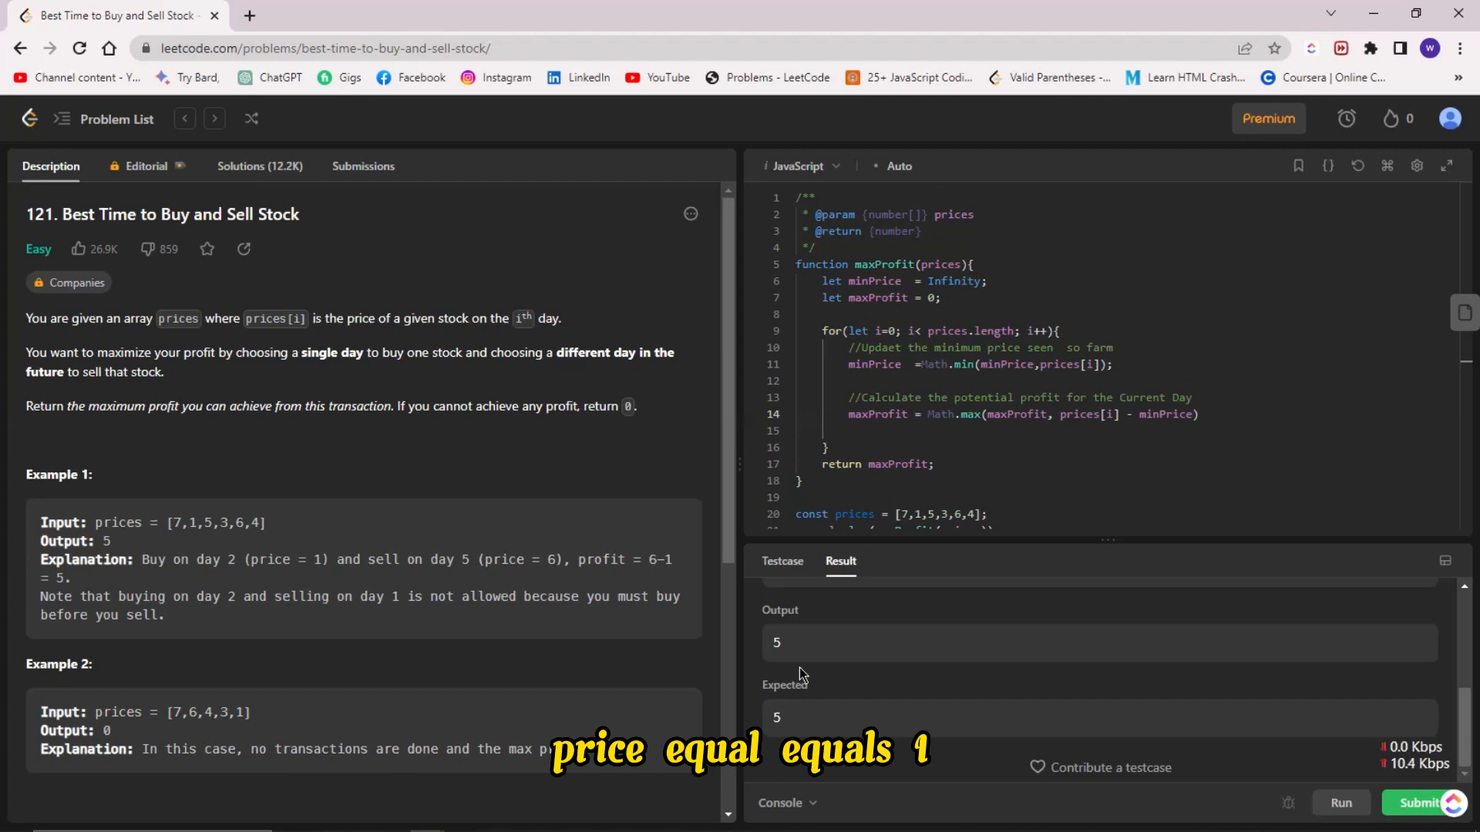
scroll(down, 3)
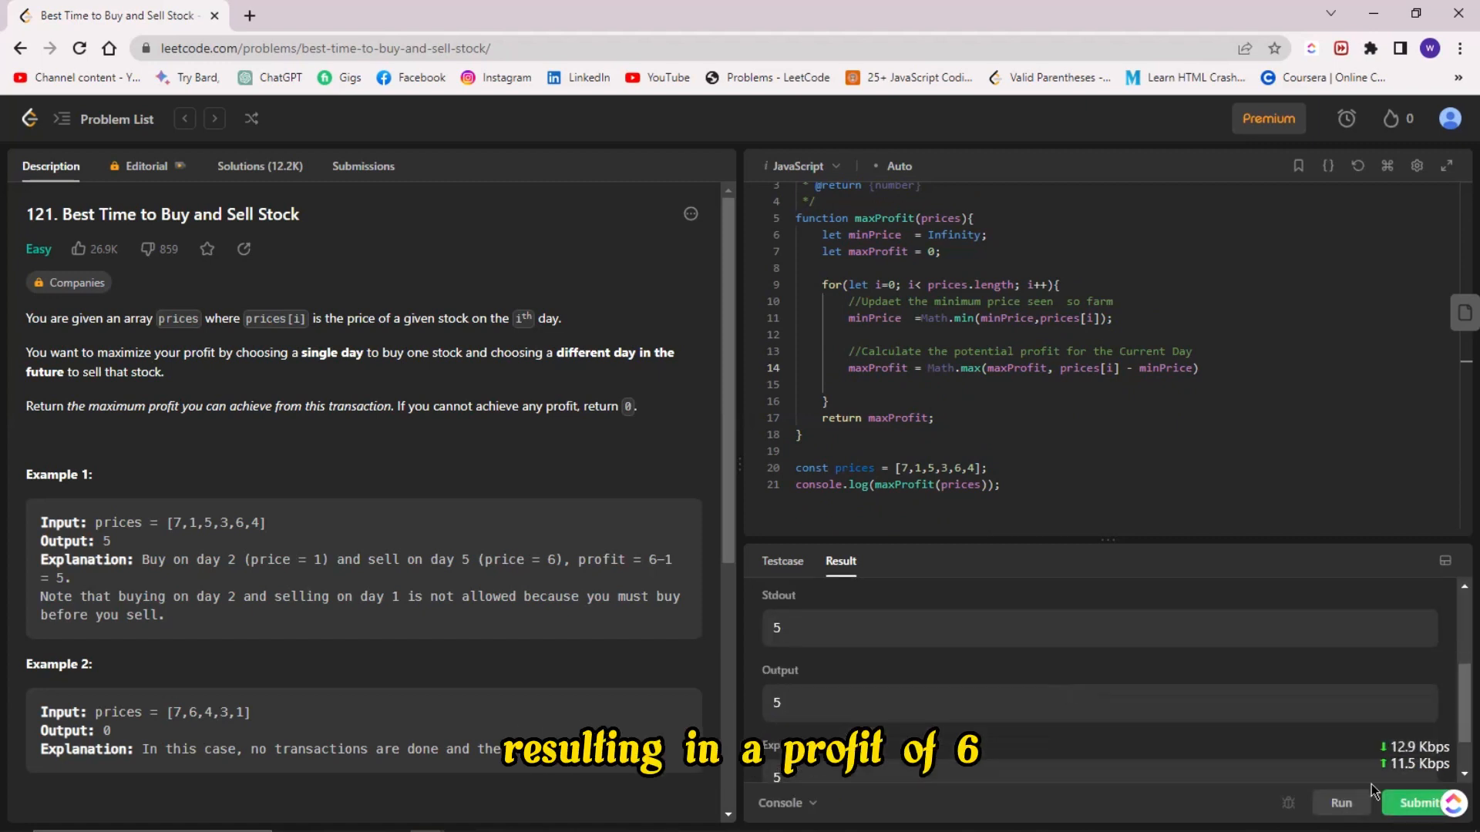
click(1340, 803)
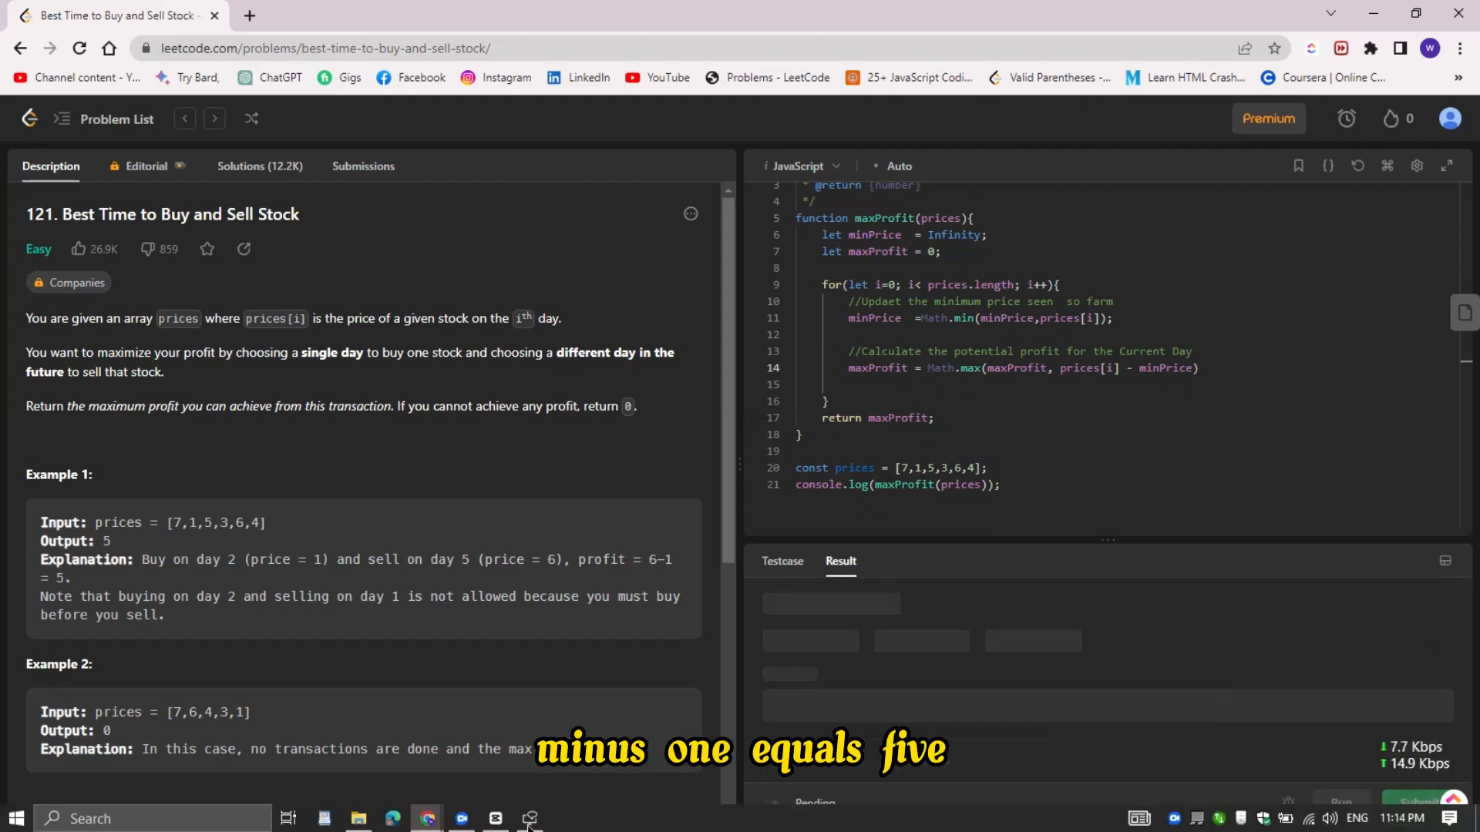